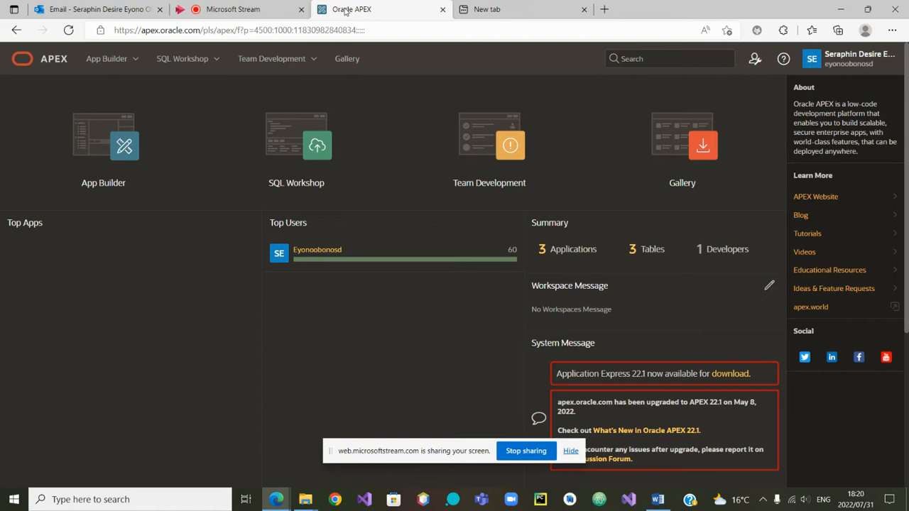
pyautogui.moveTo(382, 18)
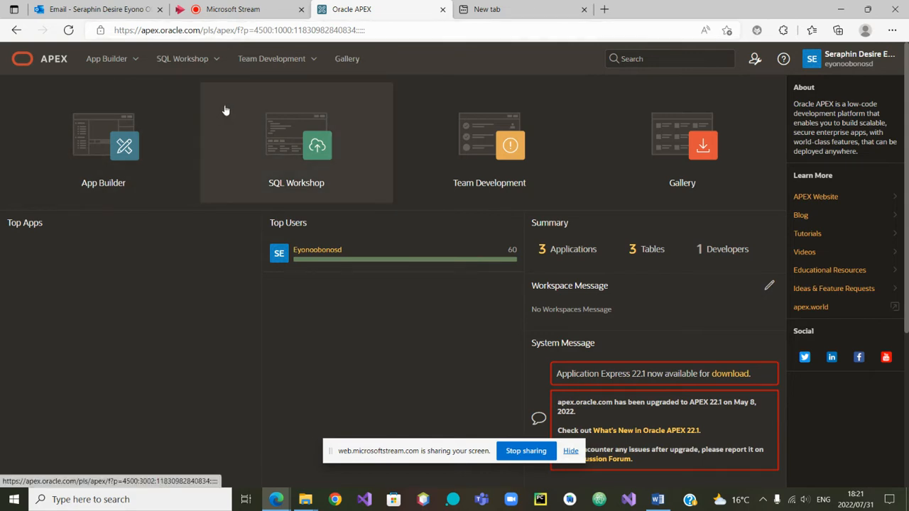
pyautogui.moveTo(186, 84)
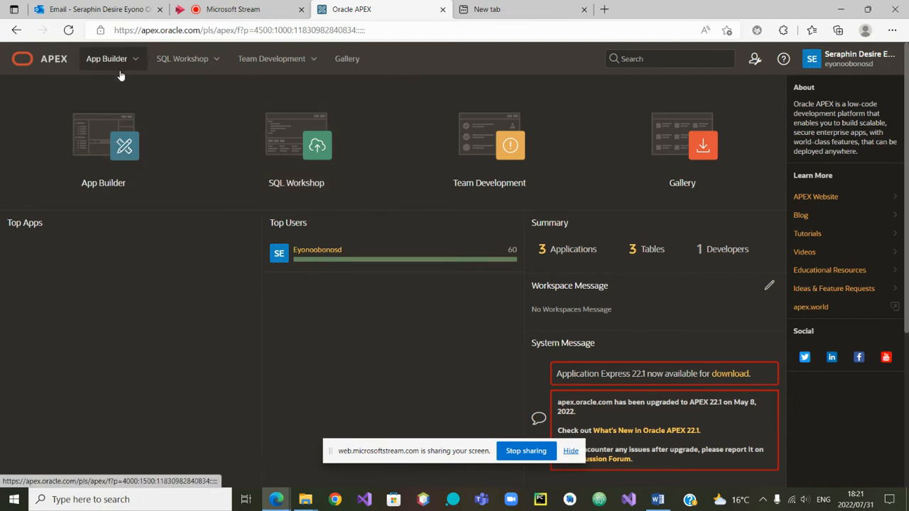
# Open the CMSAPP2 app from App Builder and scroll its page list to the wizard pages
pyautogui.click(103, 142)
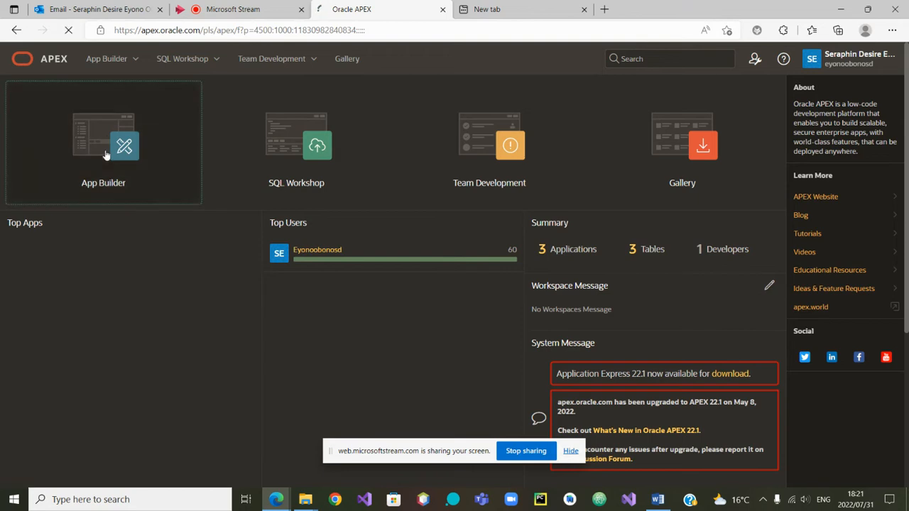
pyautogui.click(102, 142)
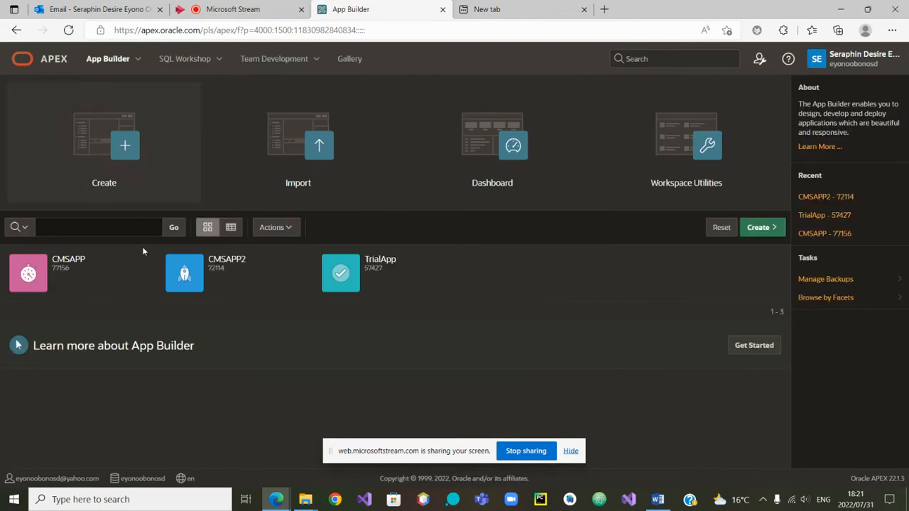
pyautogui.moveTo(220, 283)
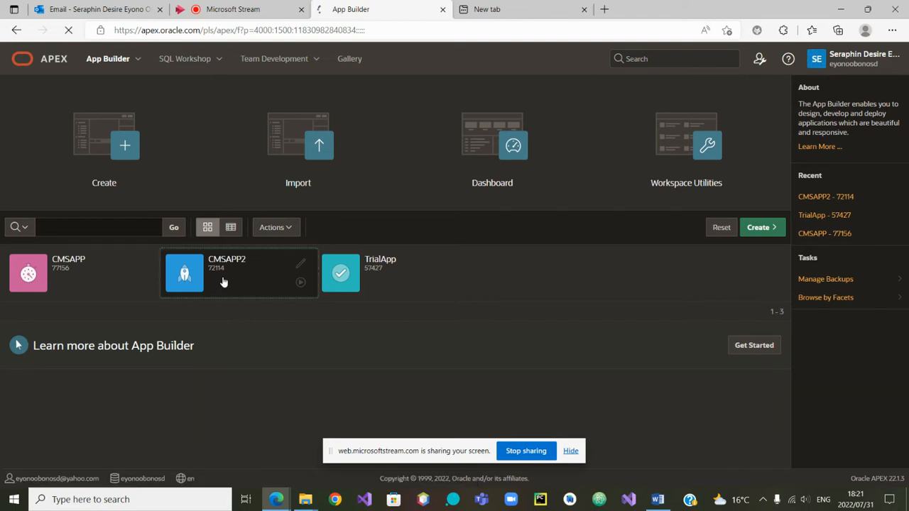
pyautogui.click(184, 273)
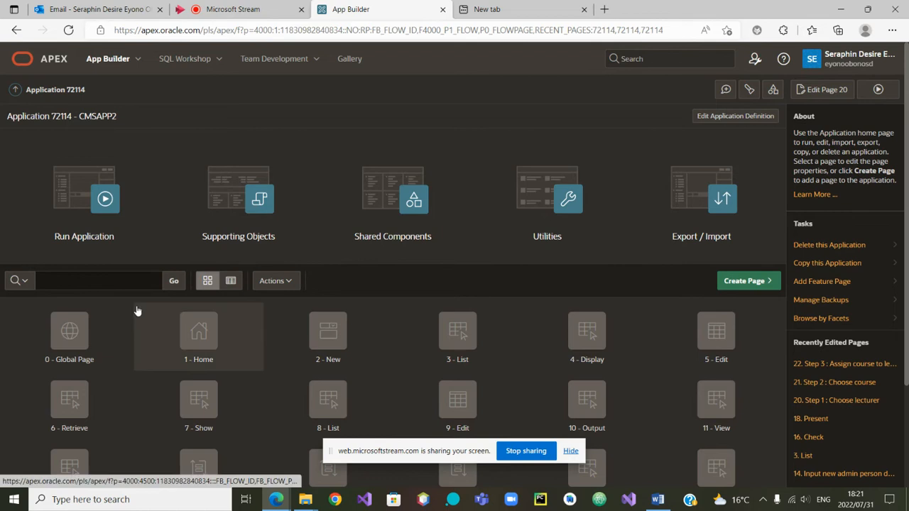
pyautogui.scroll(-3)
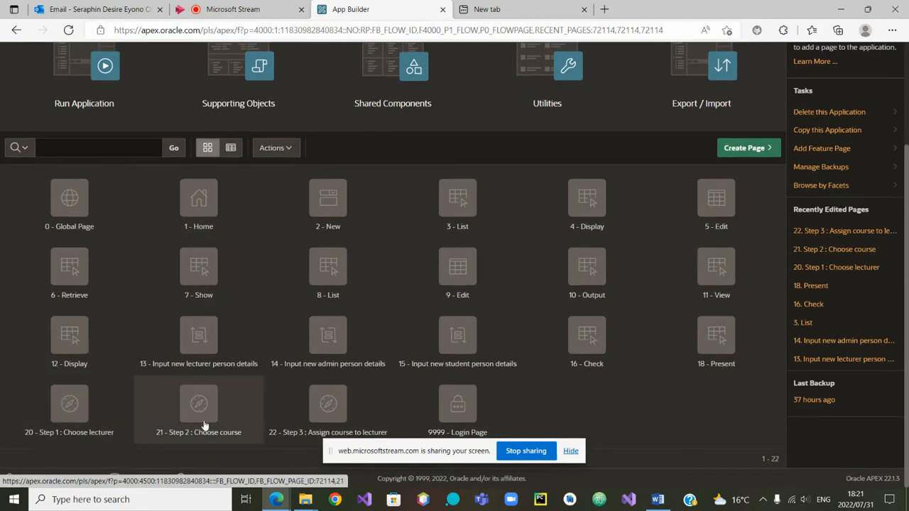
pyautogui.moveTo(307, 409)
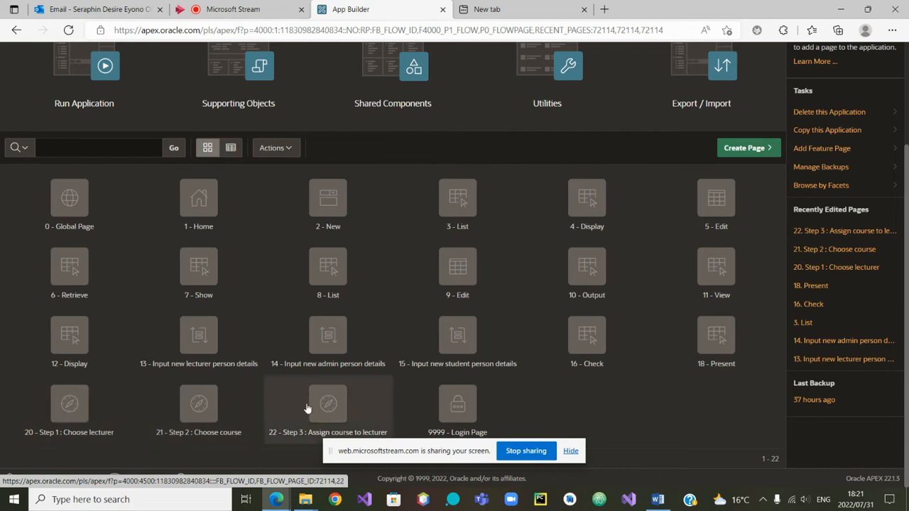
pyautogui.moveTo(217, 408)
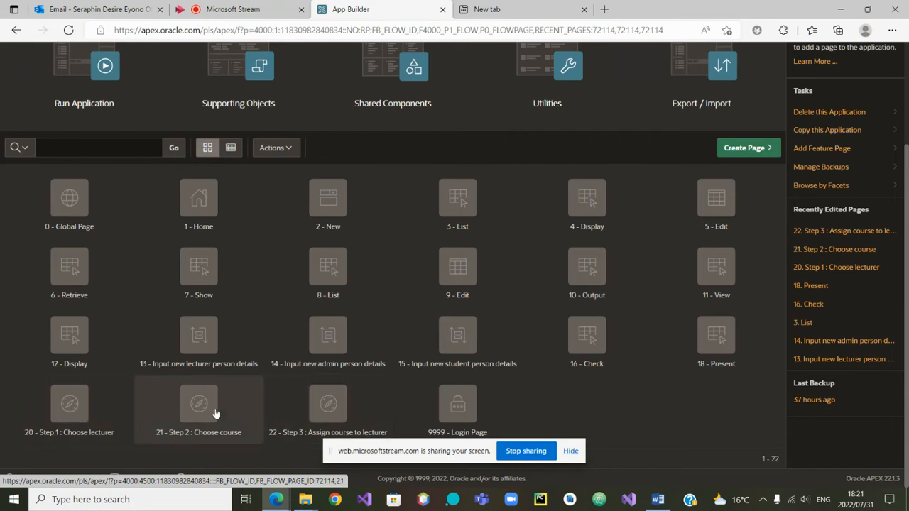
pyautogui.moveTo(236, 405)
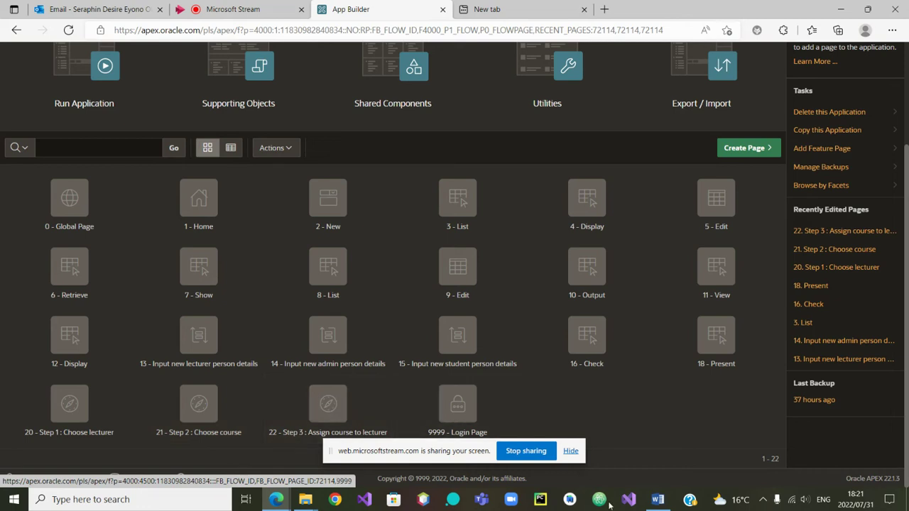
pyautogui.click(657, 499)
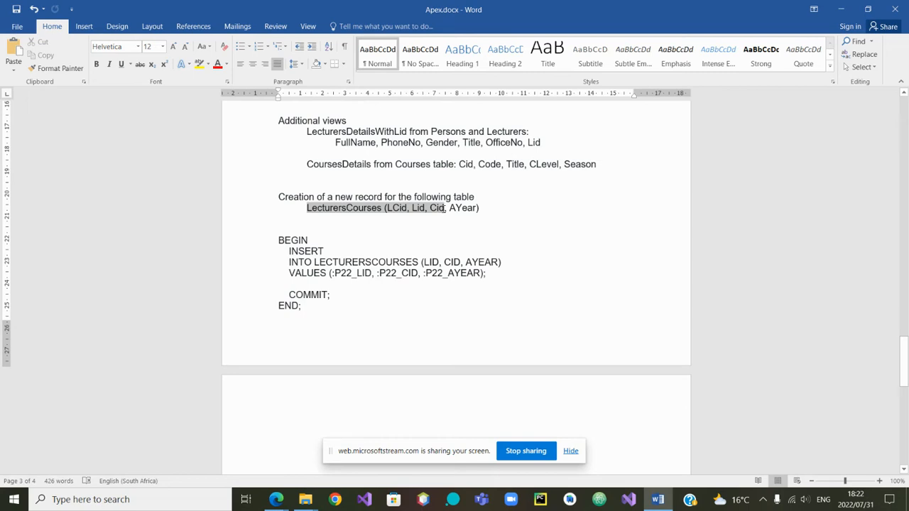
pyautogui.click(366, 233)
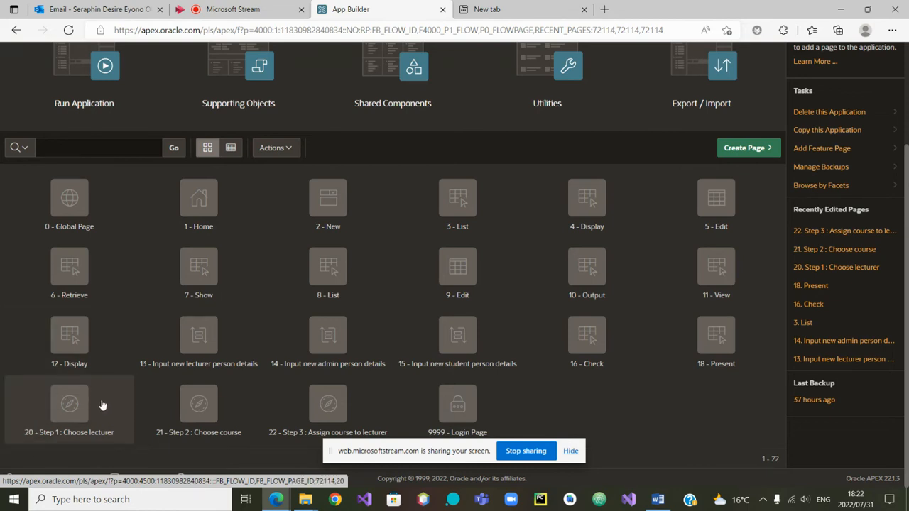
pyautogui.moveTo(291, 416)
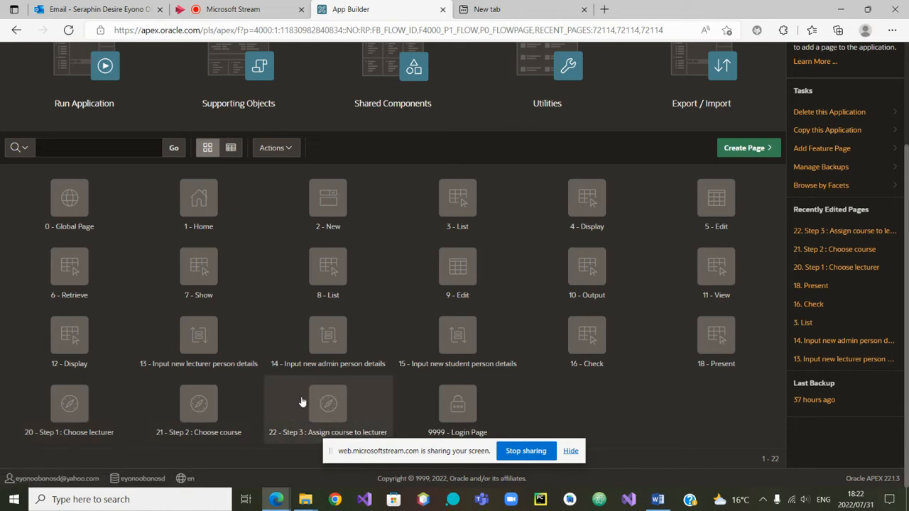
pyautogui.moveTo(326, 427)
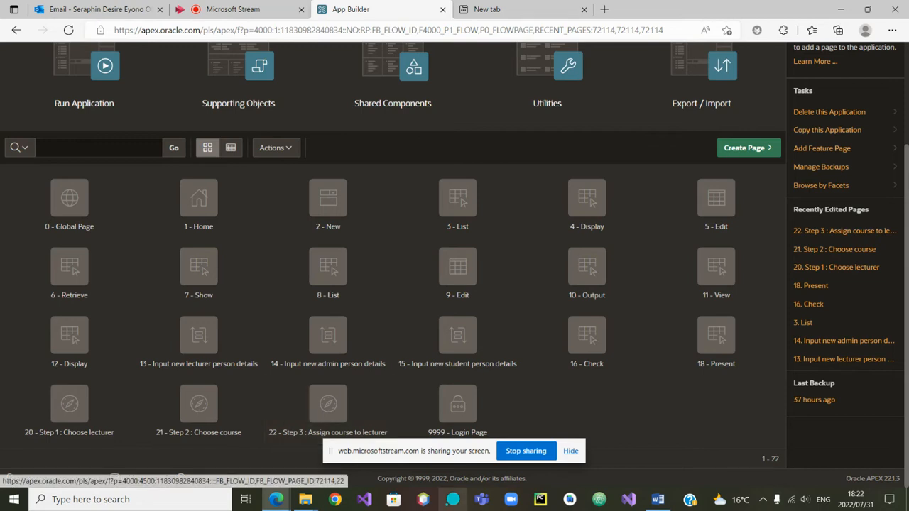
pyautogui.moveTo(656, 499)
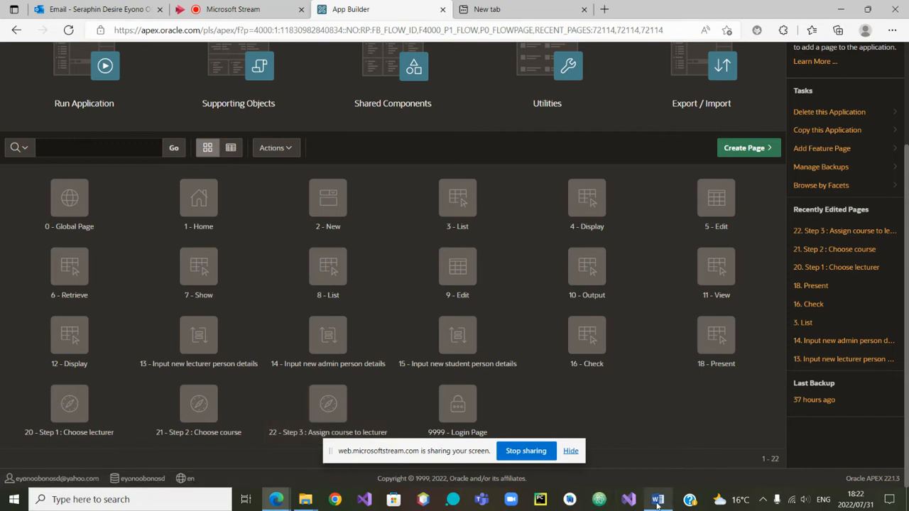
pyautogui.click(657, 499)
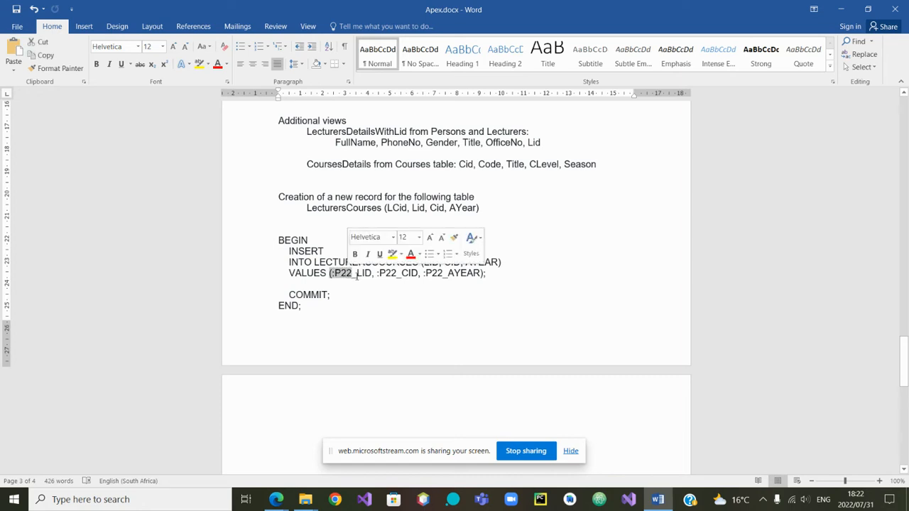
pyautogui.click(388, 273)
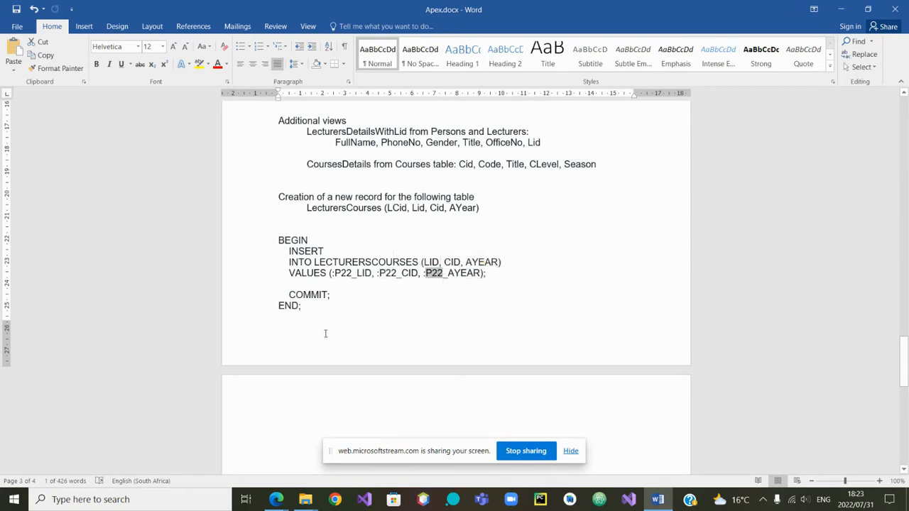
pyautogui.click(279, 227)
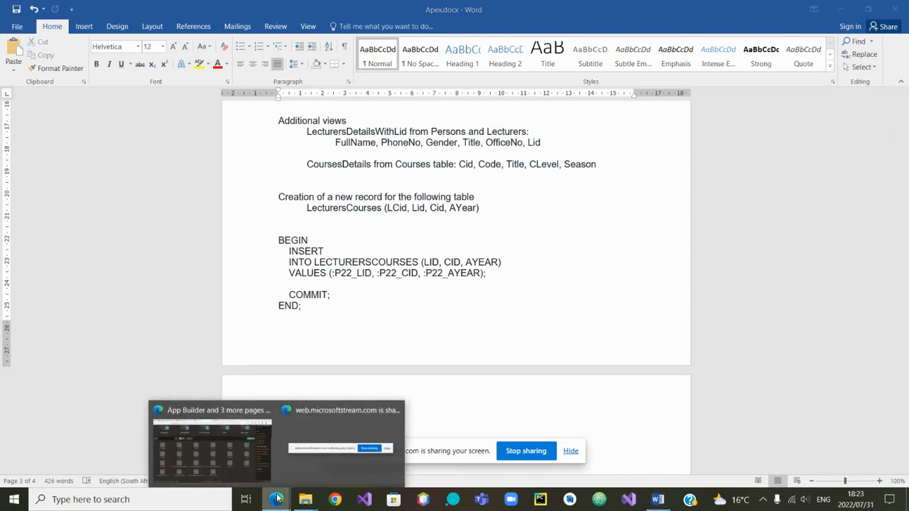
pyautogui.click(211, 440)
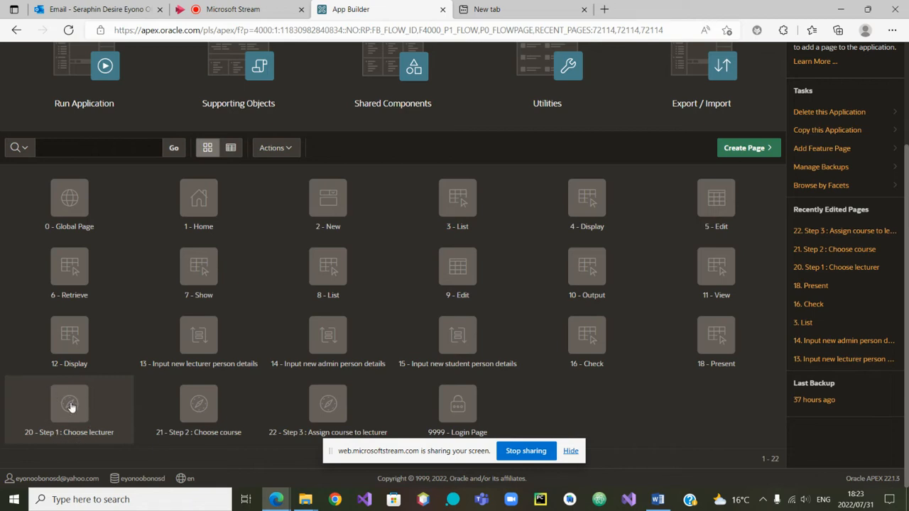
# Open page 20 in Page Designer and select the 'Step 1: Choose lecturer' region
pyautogui.click(68, 408)
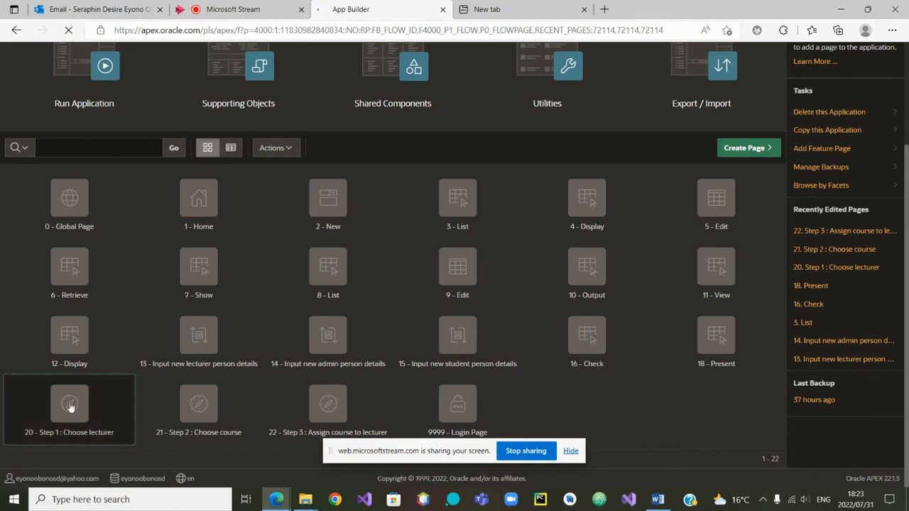
pyautogui.doubleClick(69, 403)
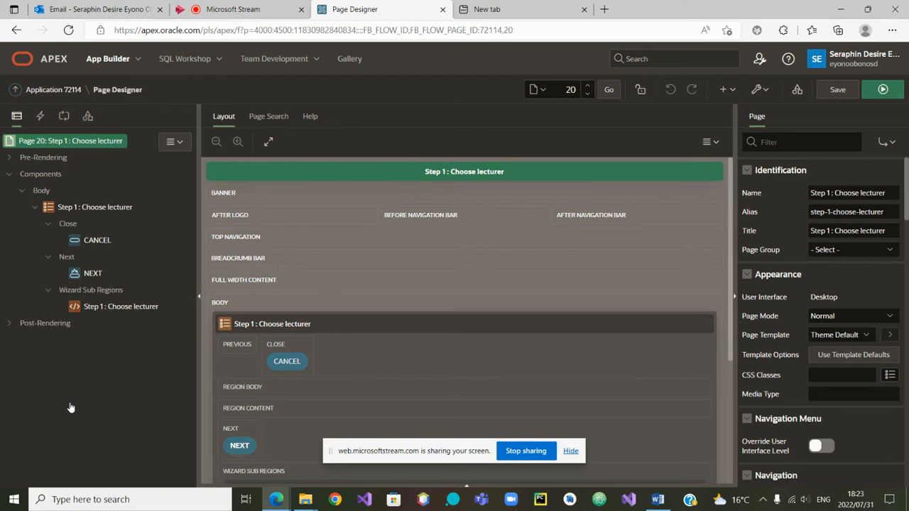
pyautogui.moveTo(109, 207)
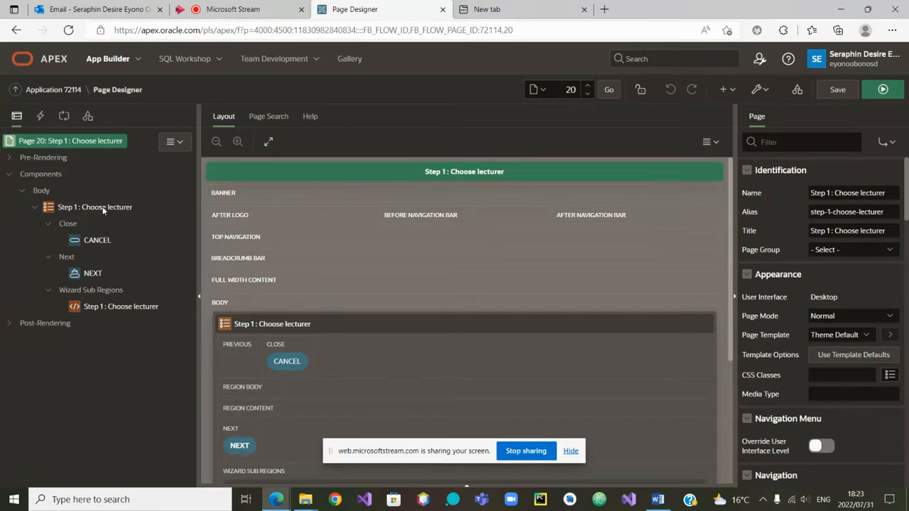
pyautogui.click(94, 207)
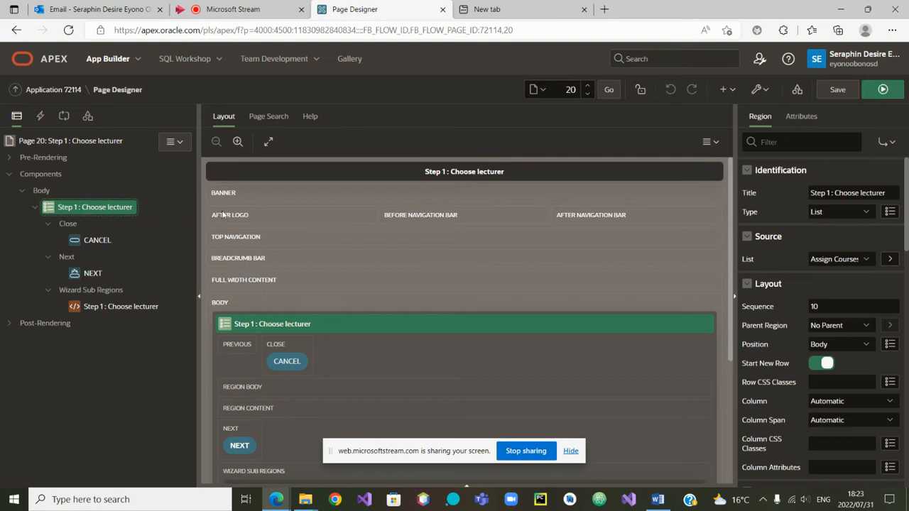
pyautogui.moveTo(461, 219)
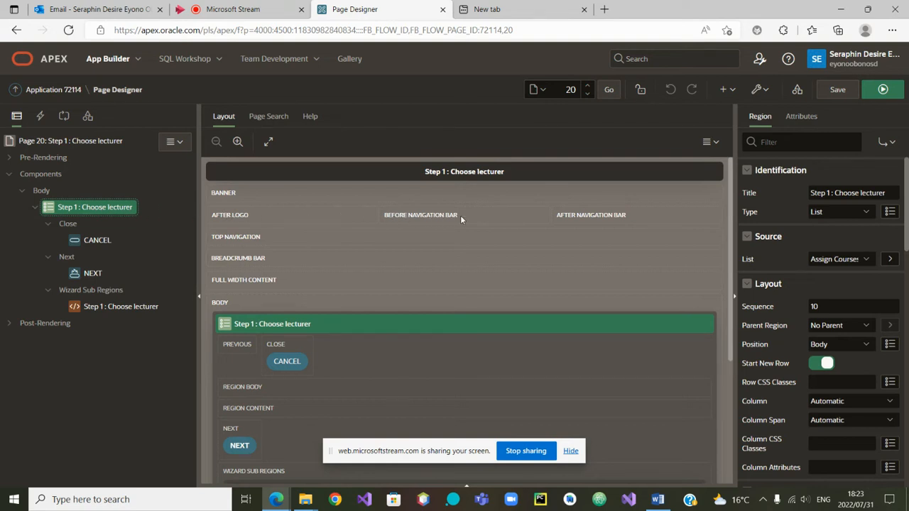
pyautogui.moveTo(722, 217)
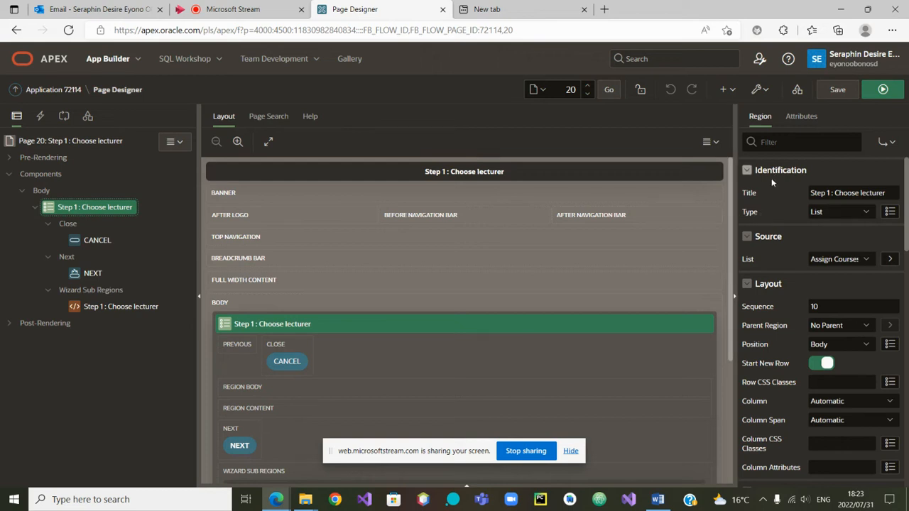
pyautogui.moveTo(845, 221)
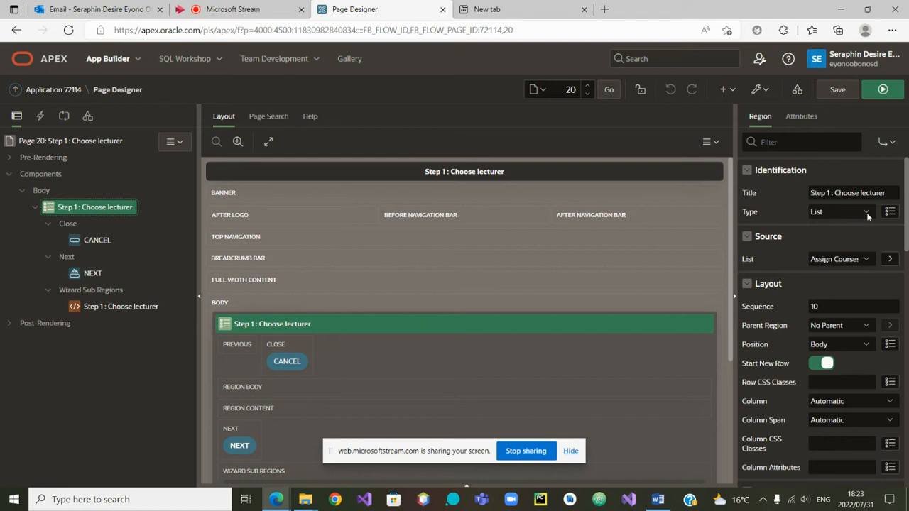
# Change the Step 1 region's type from List to Interactive Report
pyautogui.click(851, 212)
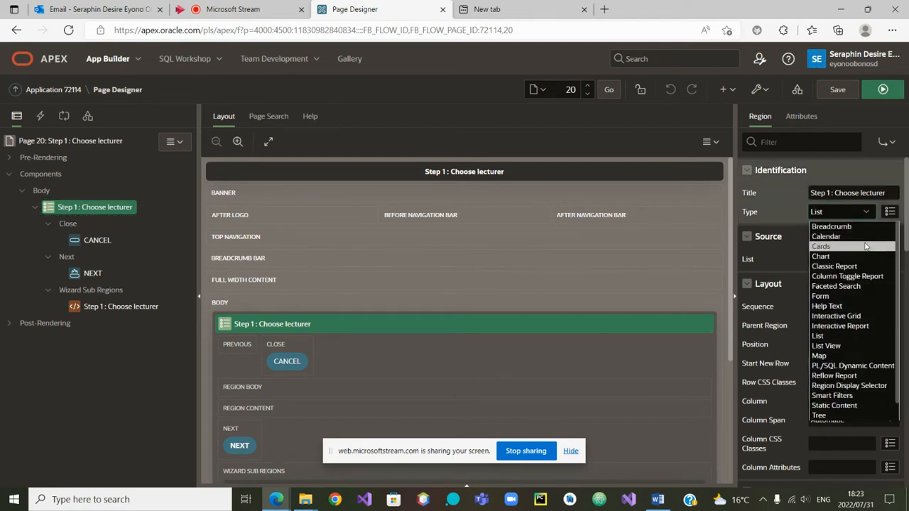
pyautogui.moveTo(839, 325)
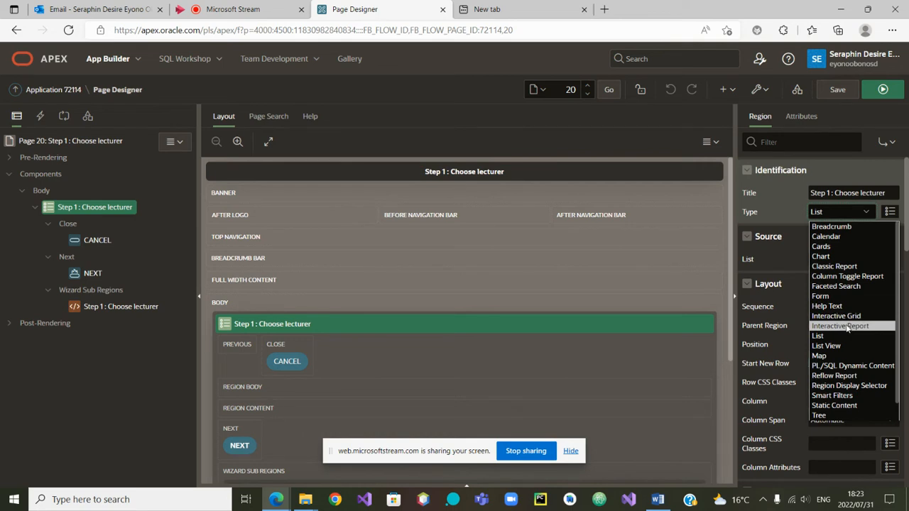
pyautogui.click(840, 325)
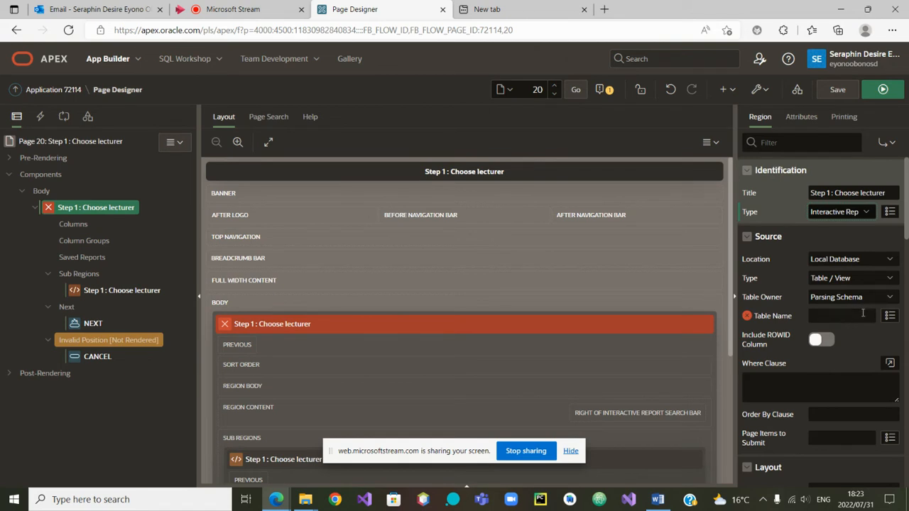
pyautogui.moveTo(843, 297)
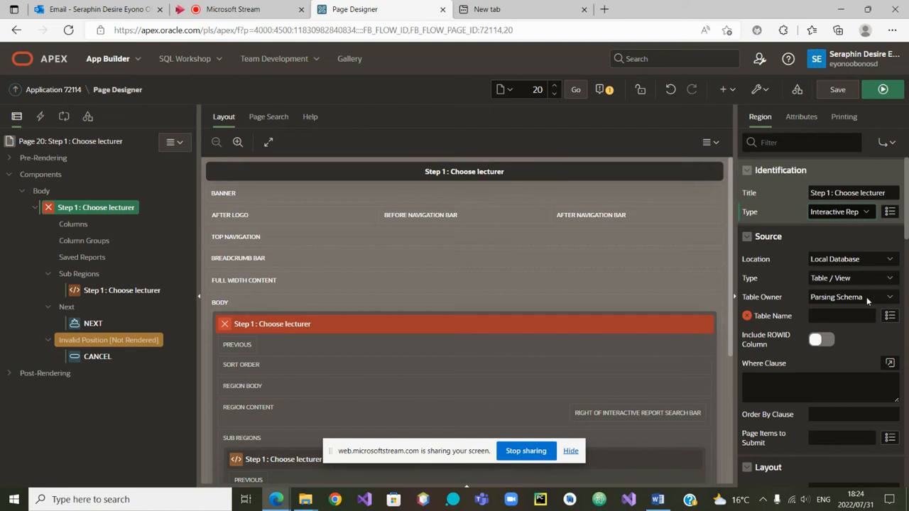
# Open the report's Table Name picker and switch it to list database views like LECTURERSDETAILS
pyautogui.click(889, 315)
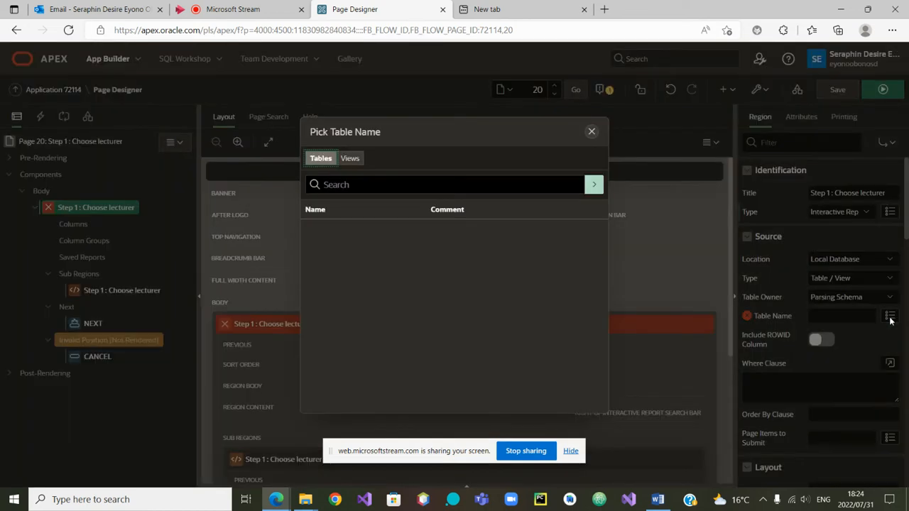
pyautogui.click(594, 185)
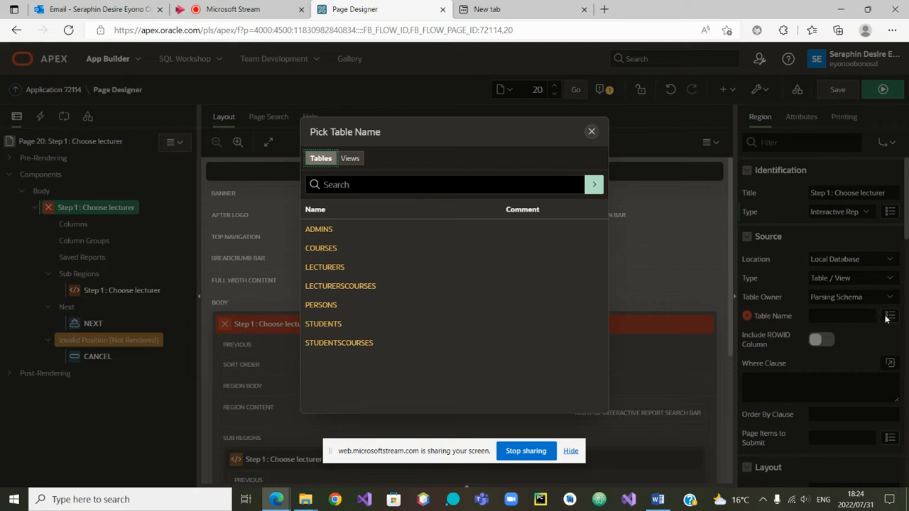
pyautogui.moveTo(815, 316)
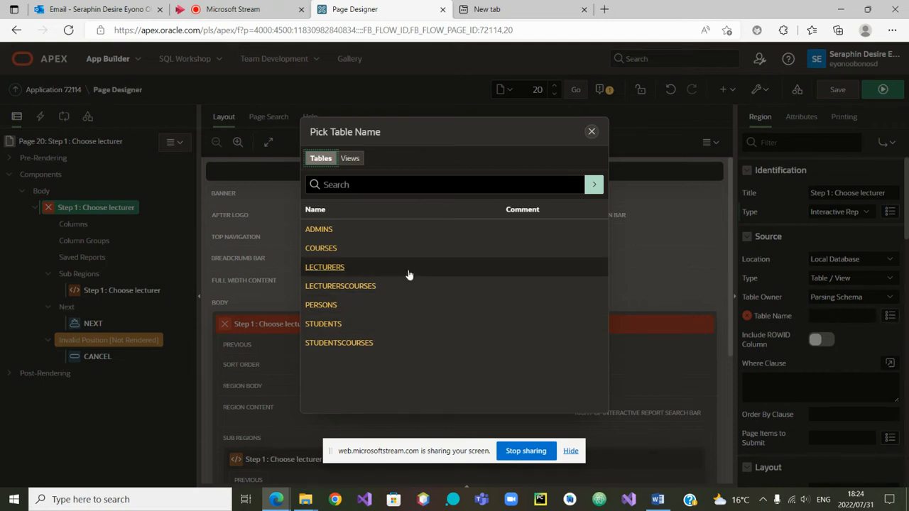
pyautogui.click(349, 157)
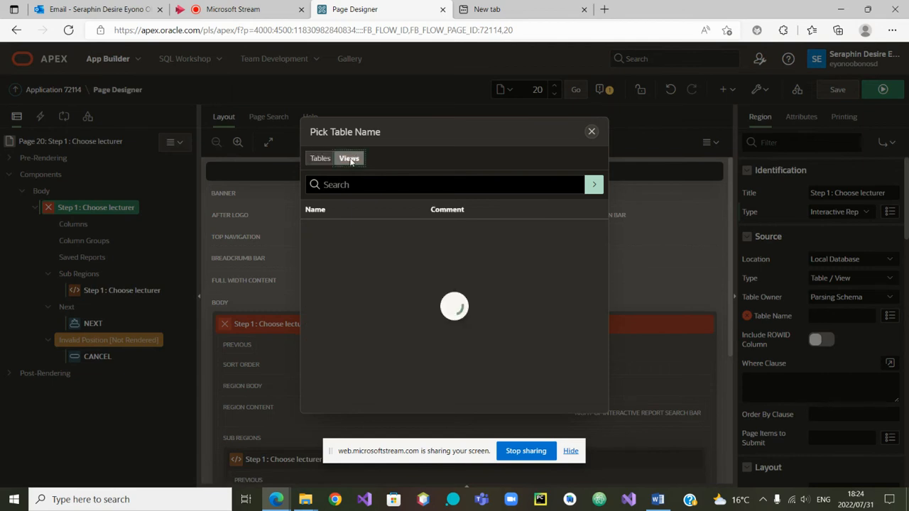
pyautogui.click(348, 158)
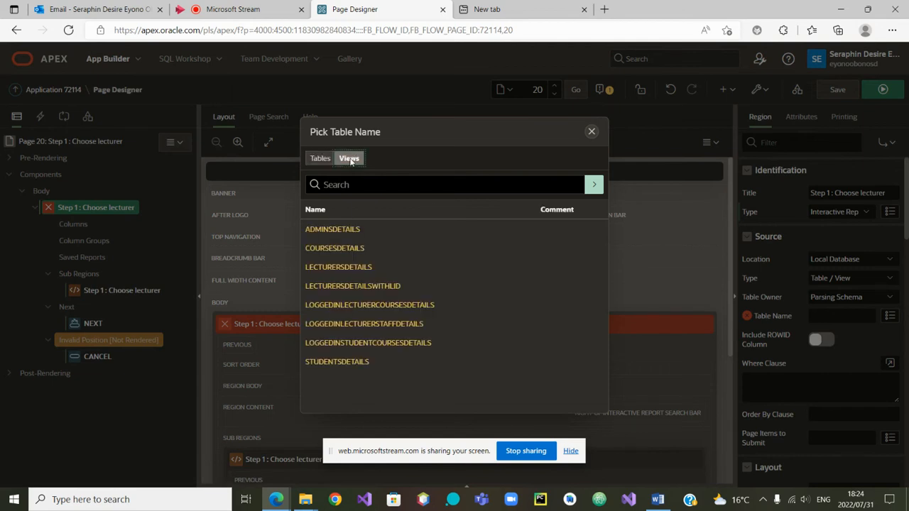
pyautogui.moveTo(346, 205)
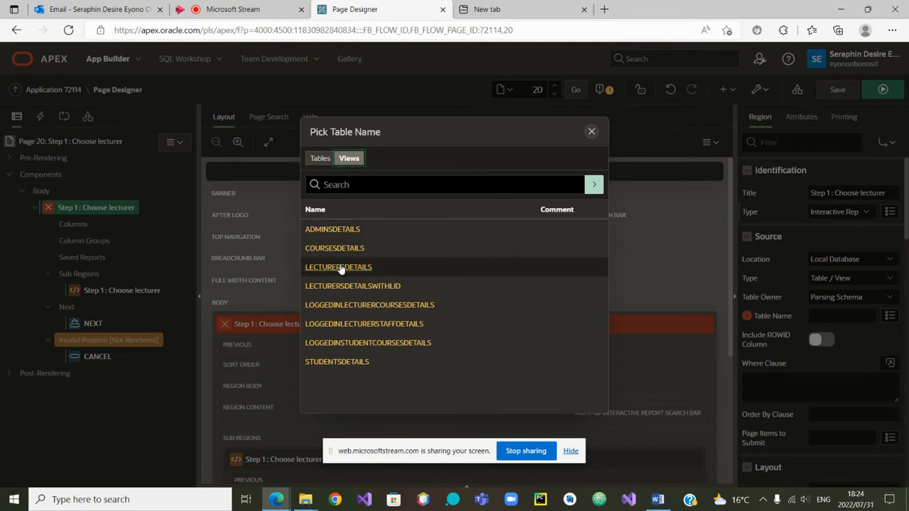
pyautogui.moveTo(384, 286)
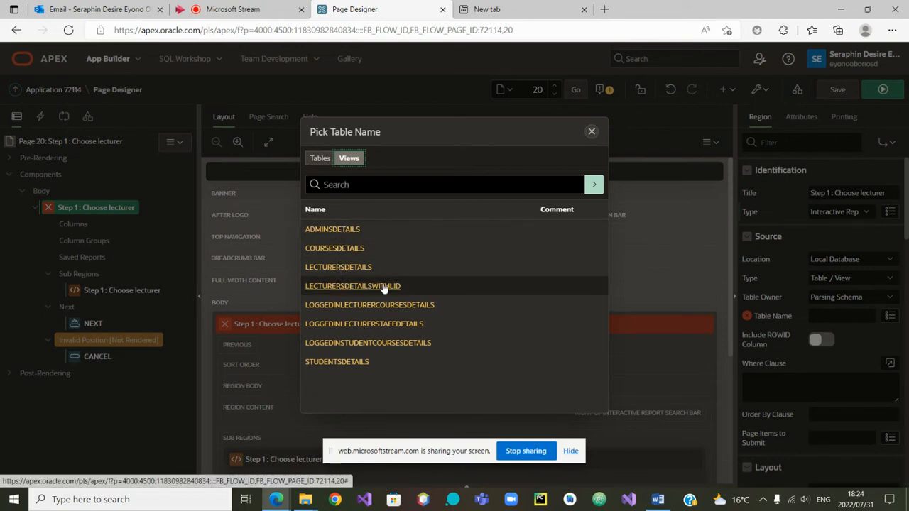
pyautogui.moveTo(352, 285)
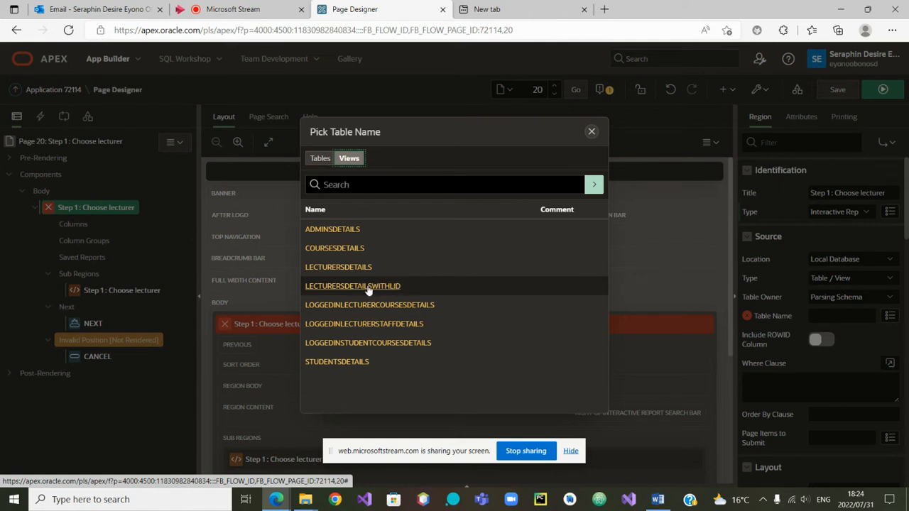
pyautogui.moveTo(388, 291)
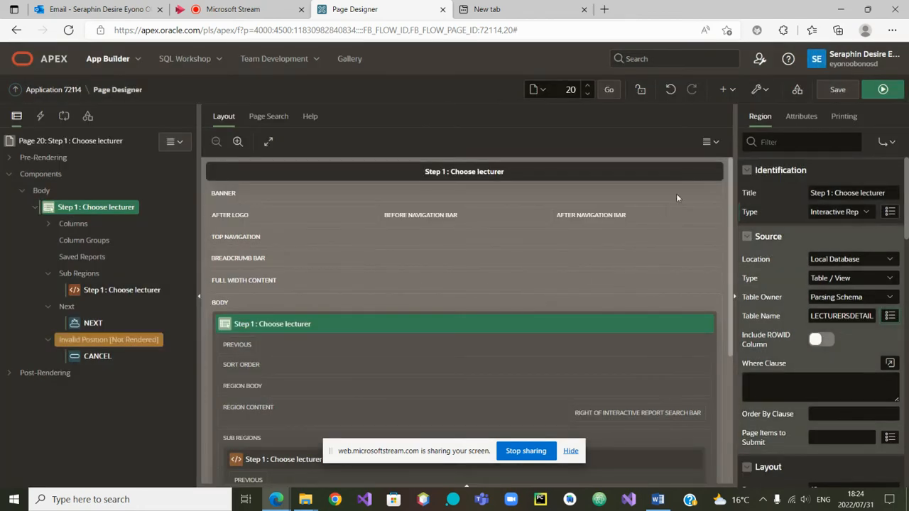
pyautogui.moveTo(837, 89)
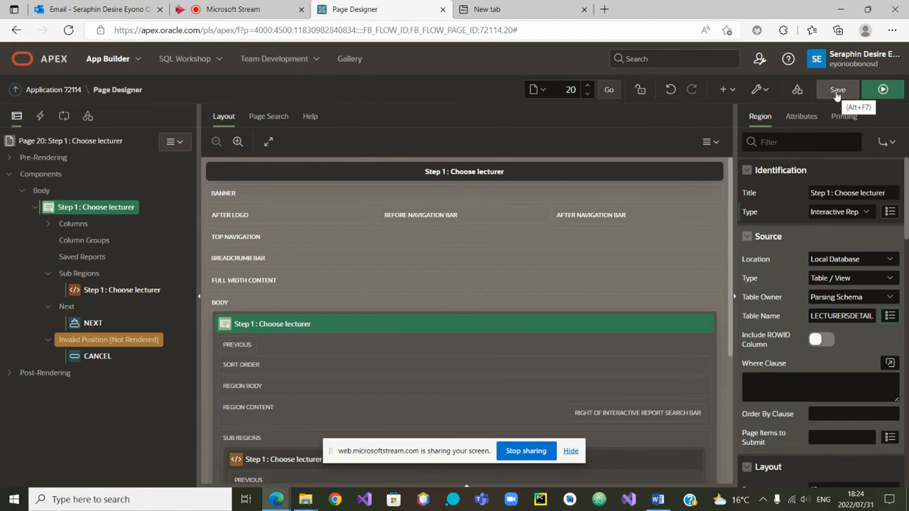
# Save page 20 with its LECTURERSDETAILS-sourced Step 1 report
pyautogui.click(837, 90)
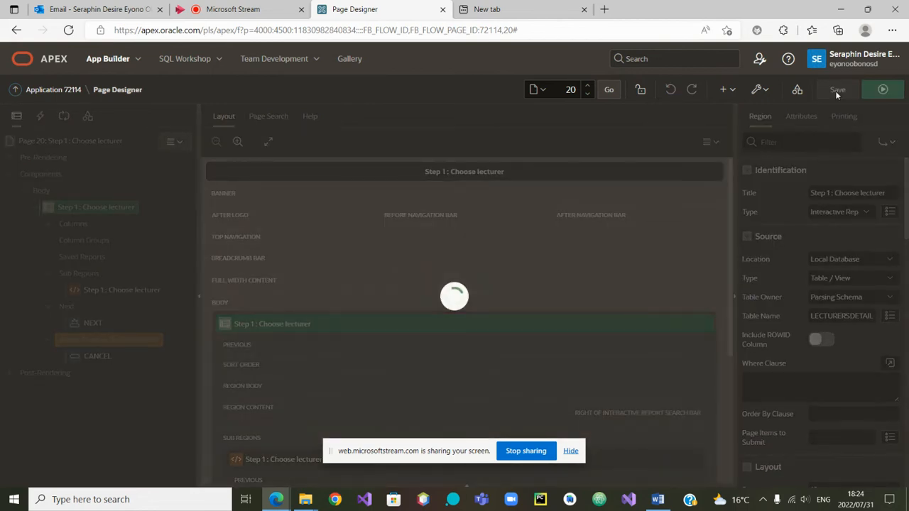
pyautogui.click(837, 89)
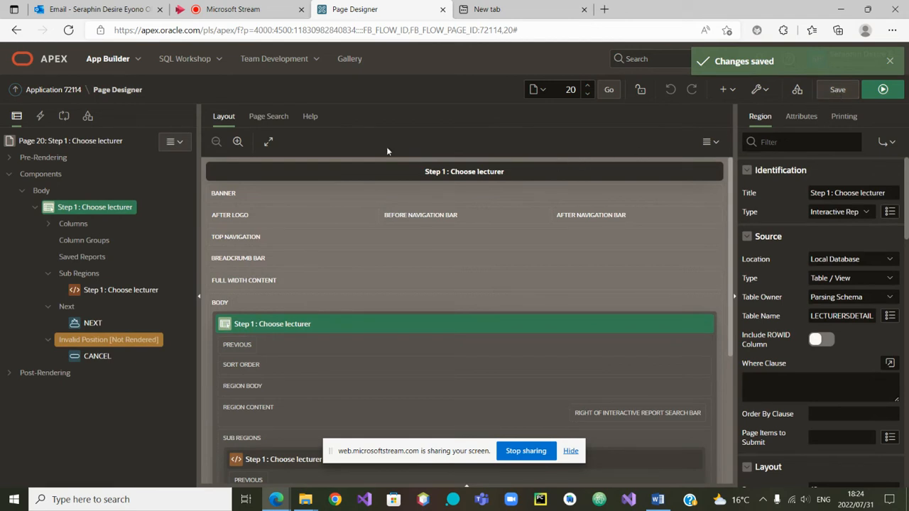
pyautogui.click(53, 89)
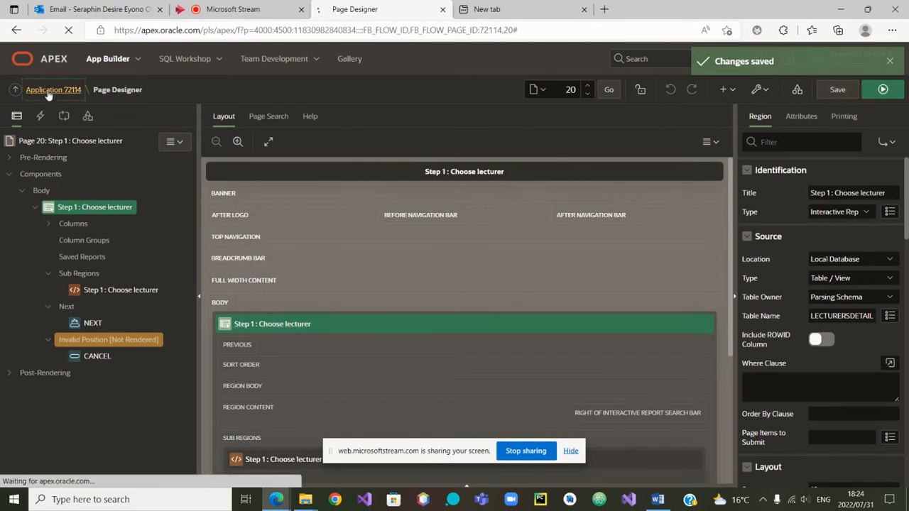
# Go back to the Application 72114 page list and open page 21 'Step 2 : Choose course'
pyautogui.click(53, 89)
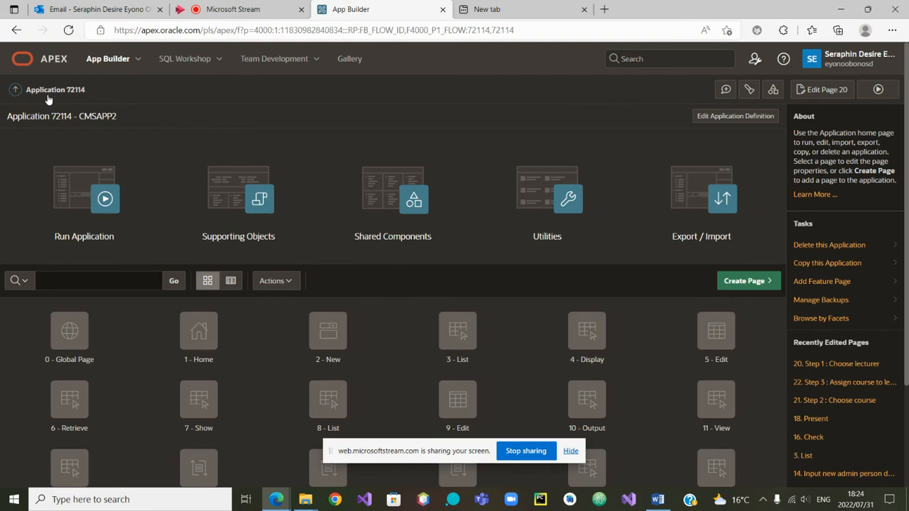
pyautogui.scroll(-3)
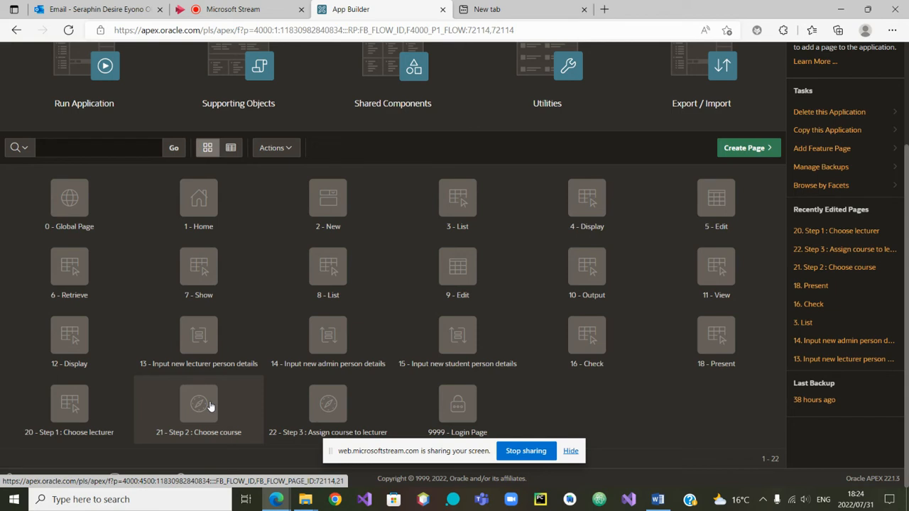
pyautogui.doubleClick(198, 403)
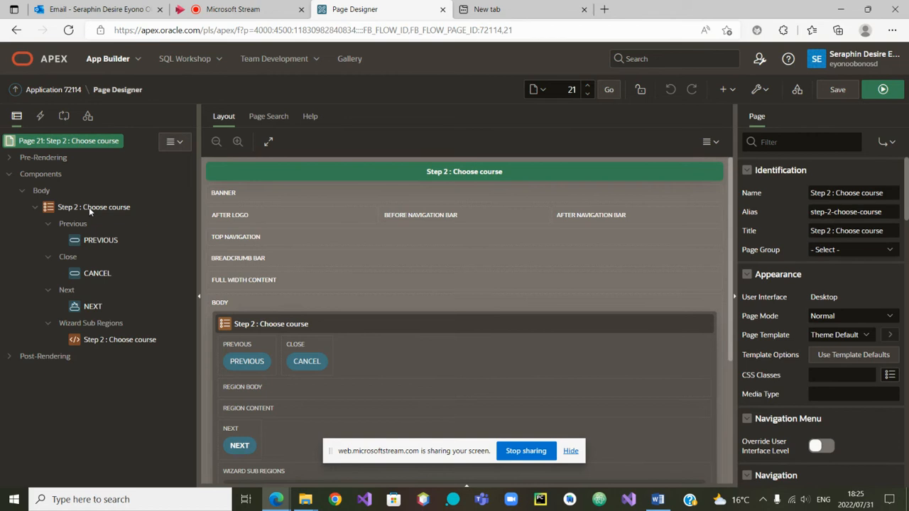
# Select the Step 2 region and change its type from List to Interactive Report
pyautogui.click(93, 206)
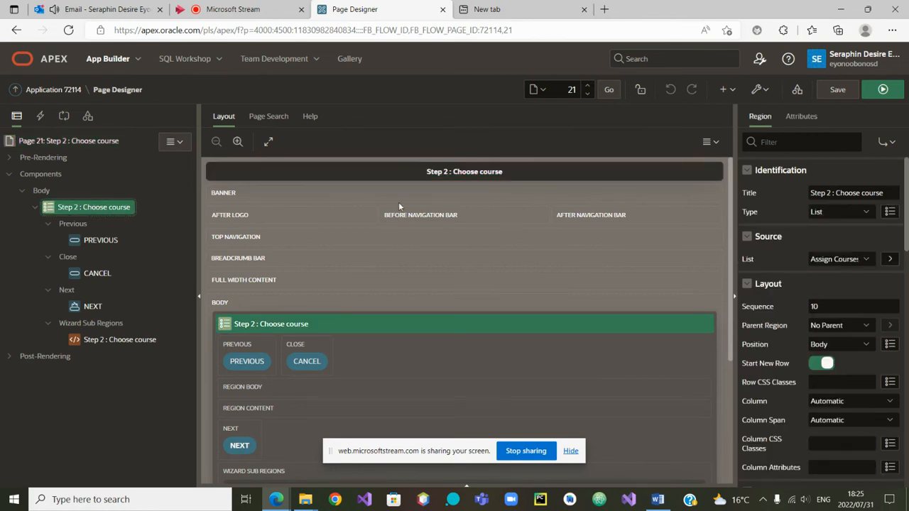
pyautogui.moveTo(636, 222)
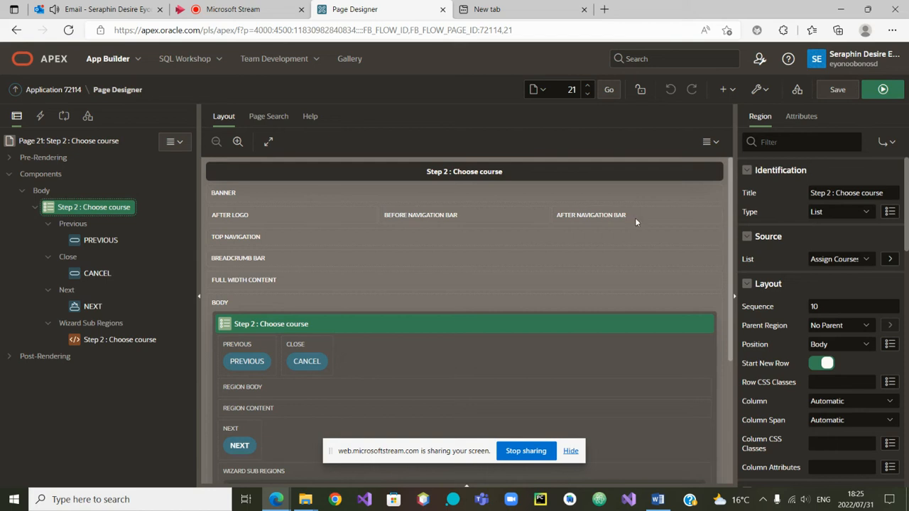
pyautogui.moveTo(858, 242)
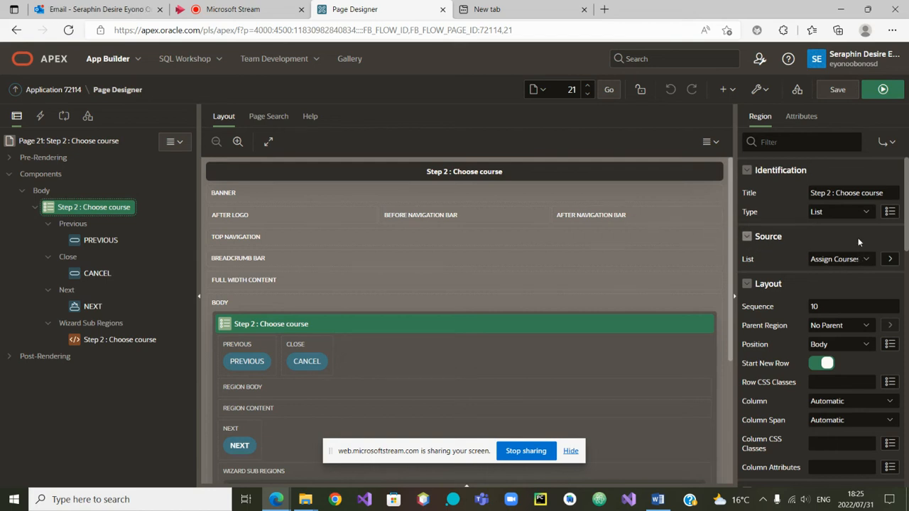
pyautogui.click(839, 211)
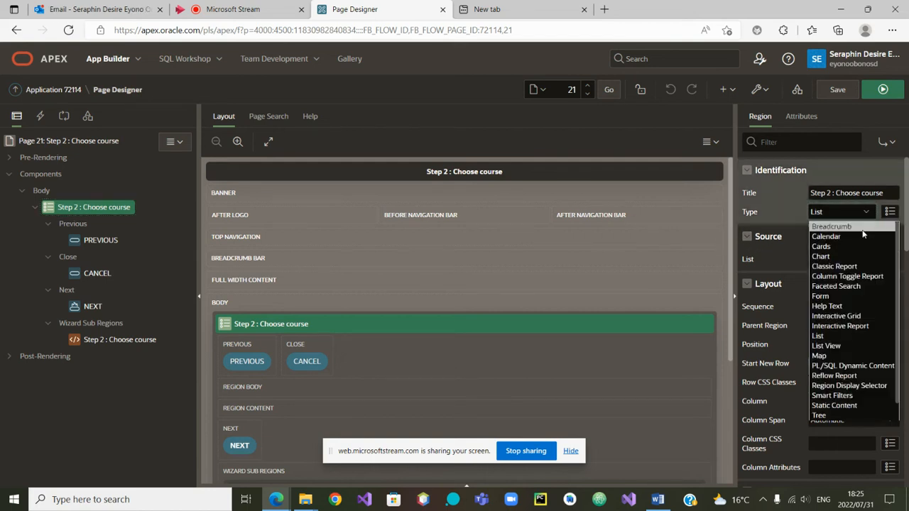
pyautogui.moveTo(839, 325)
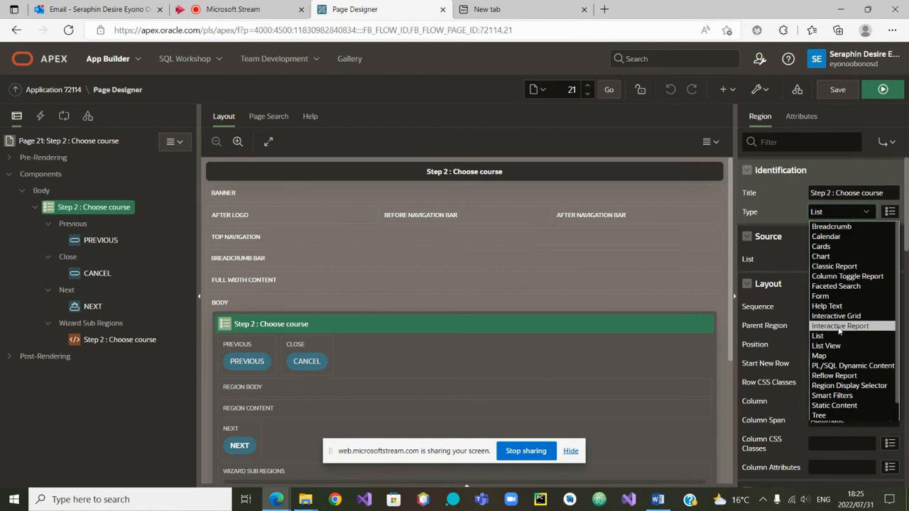
pyautogui.click(817, 335)
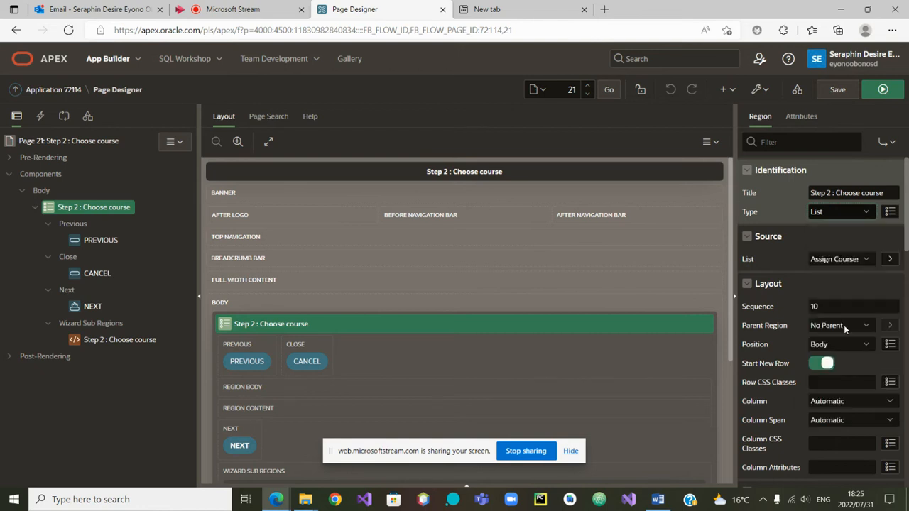
pyautogui.click(840, 211)
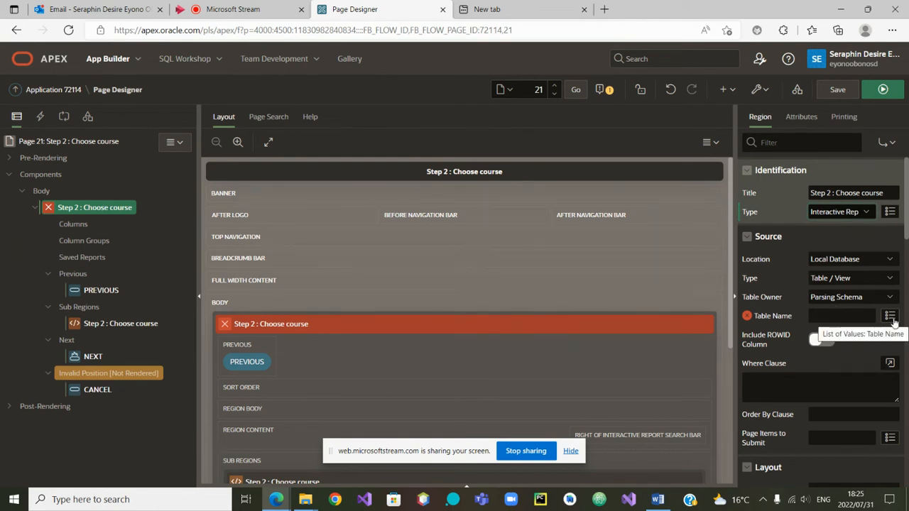
# Set the Step 2 report's source table to the COURSESDETAILS view
pyautogui.click(889, 315)
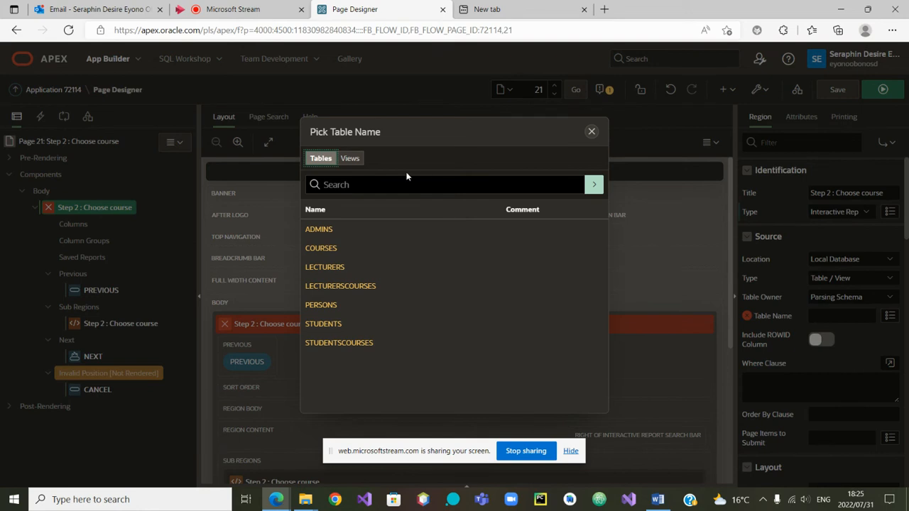
pyautogui.click(349, 158)
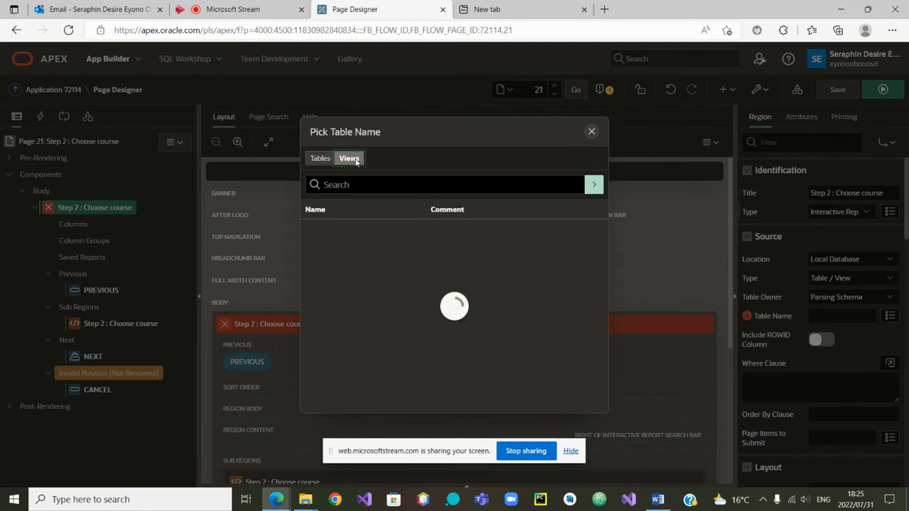
pyautogui.click(348, 158)
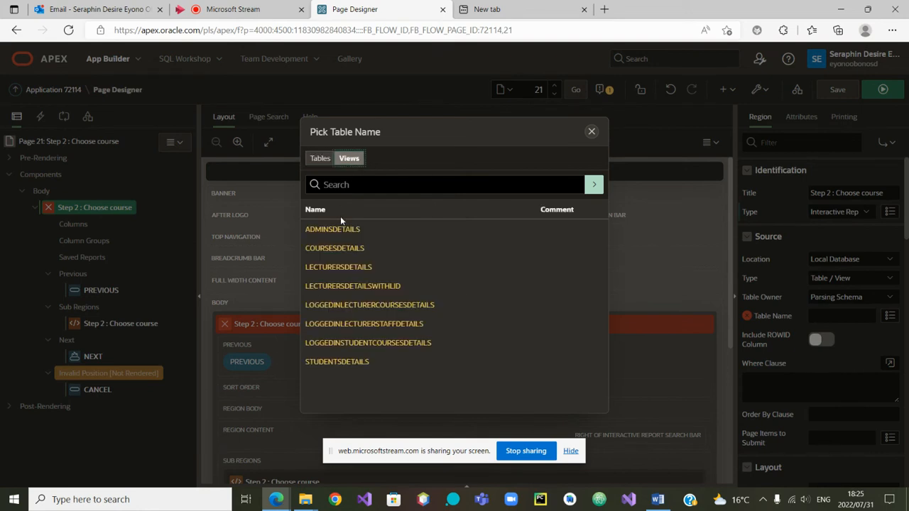
pyautogui.click(334, 248)
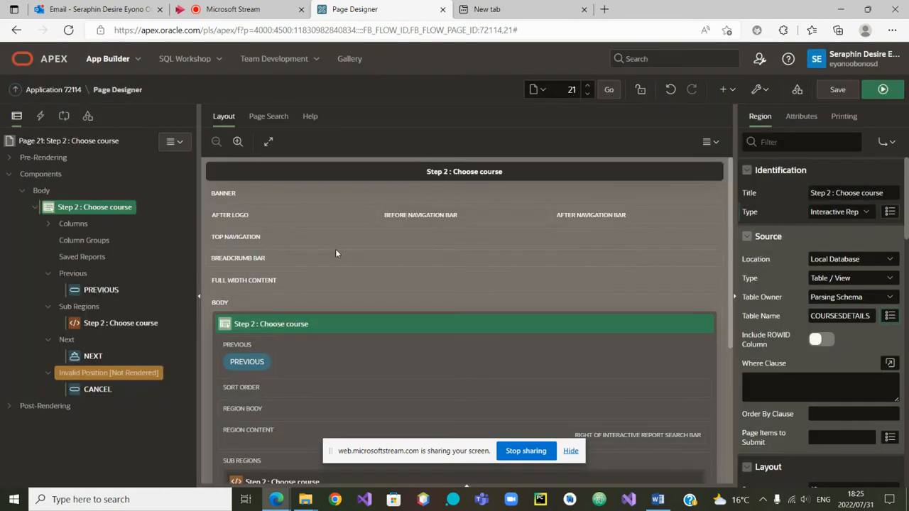
pyautogui.moveTo(465, 344)
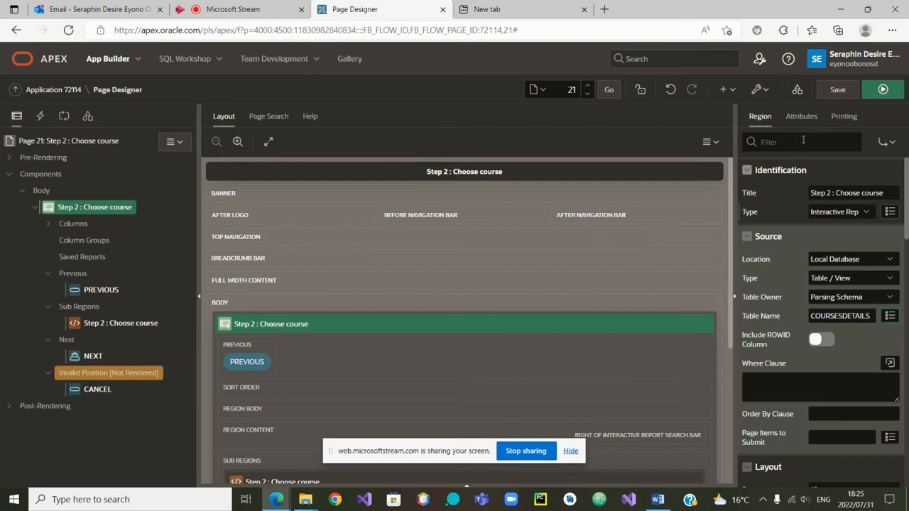
# Save page 21 with its COURSESDETAILS-sourced Step 2 report
pyautogui.click(837, 89)
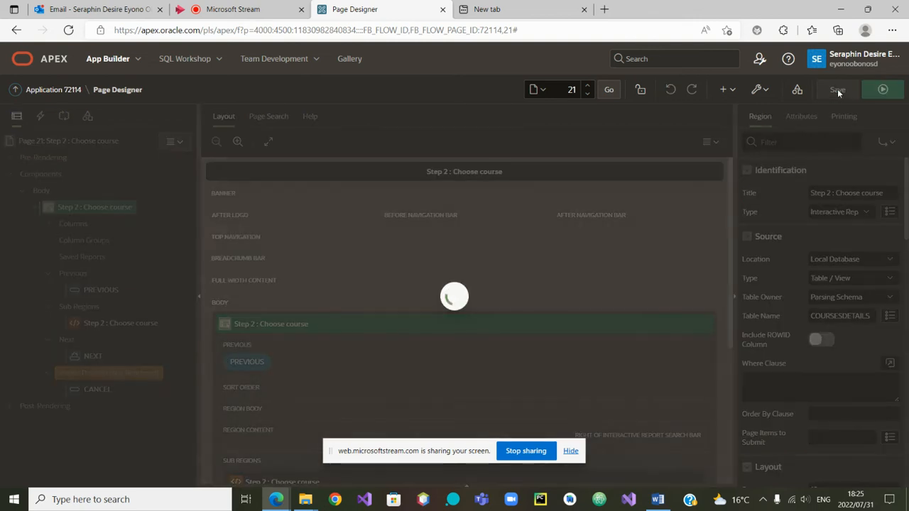
pyautogui.click(837, 90)
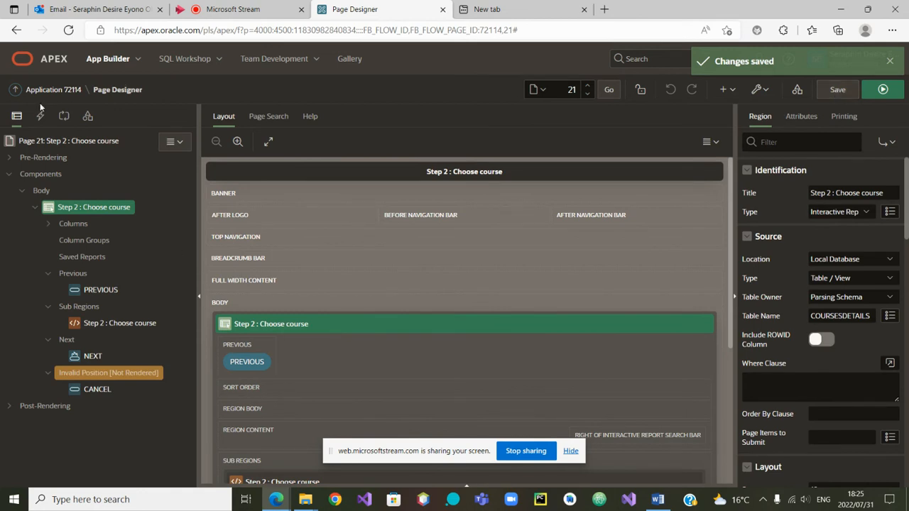
pyautogui.moveTo(53, 89)
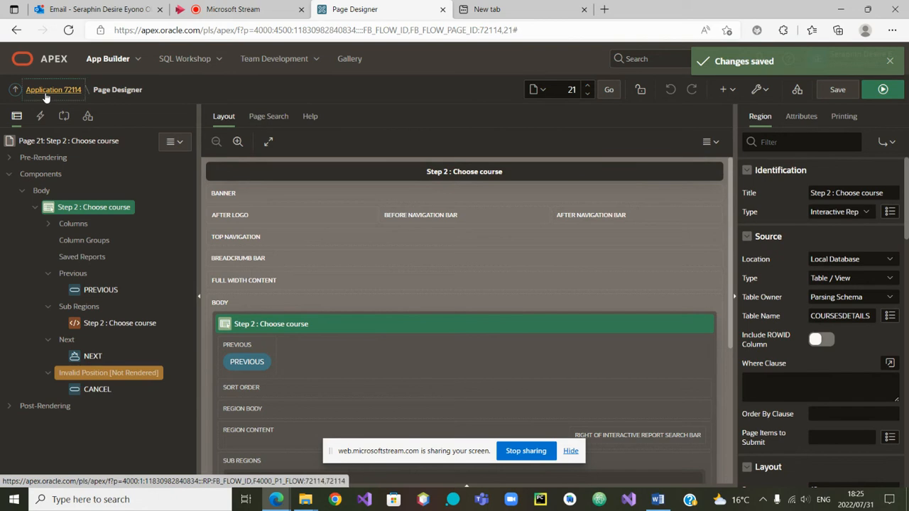
# Go back to the Application 72114 page list and open page 22 'Step 3 : Assign course to lecturer'
pyautogui.click(53, 89)
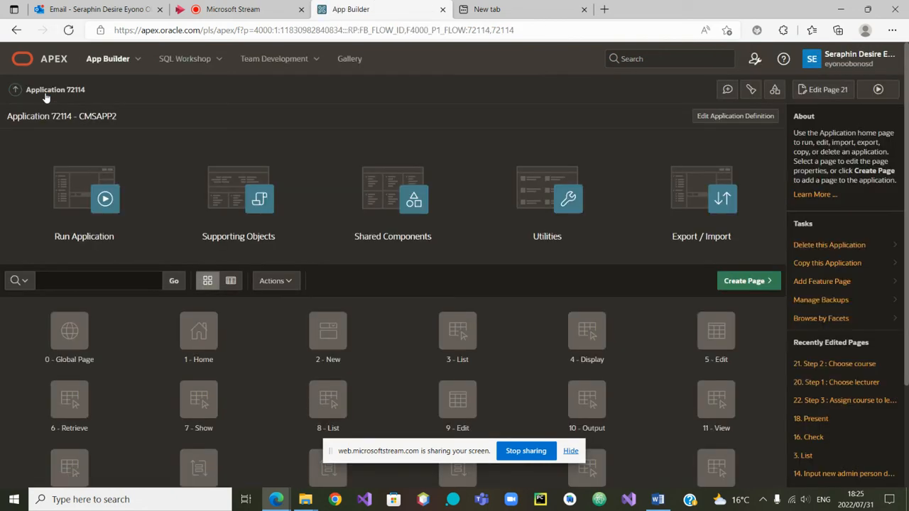
pyautogui.scroll(-3)
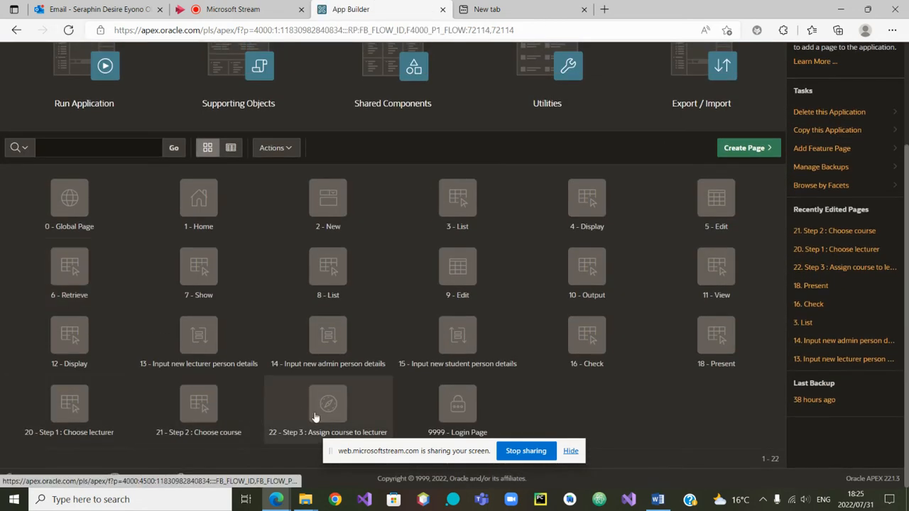
pyautogui.click(327, 408)
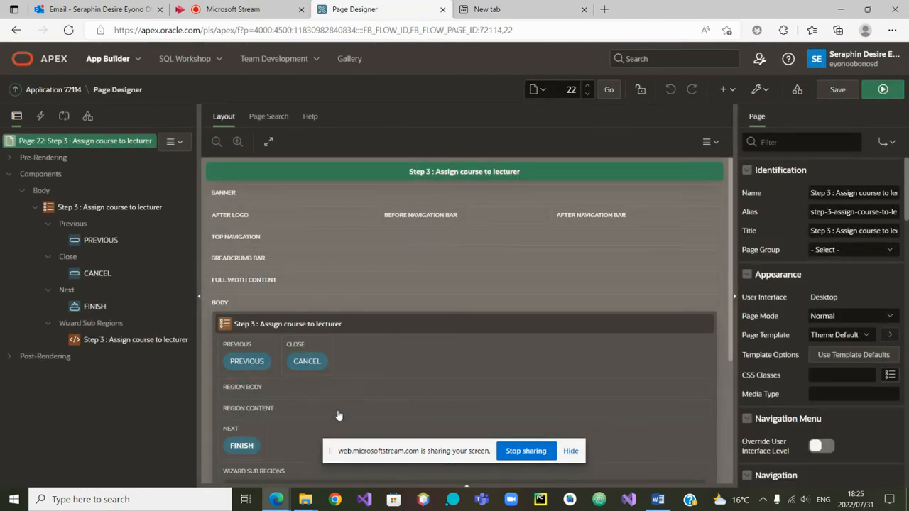
pyautogui.moveTo(109, 211)
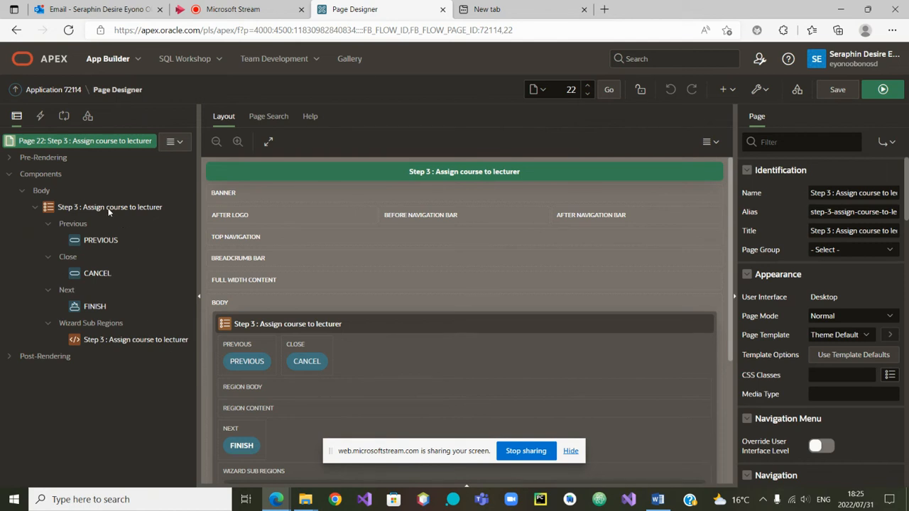
# Make Step 3 a Form on LECTURERSCOURSES, generating P22_LCID, P22_LID, P22_CID and P22_AYEAR
pyautogui.click(110, 206)
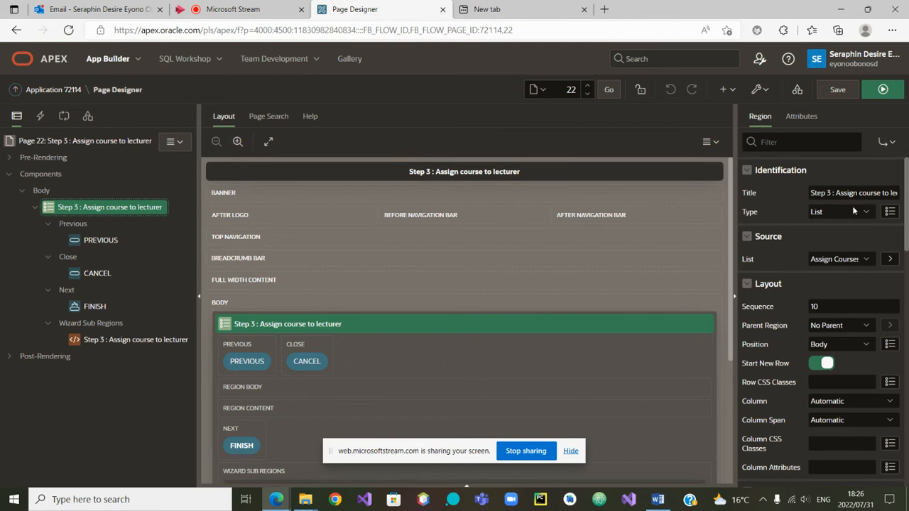
pyautogui.click(841, 212)
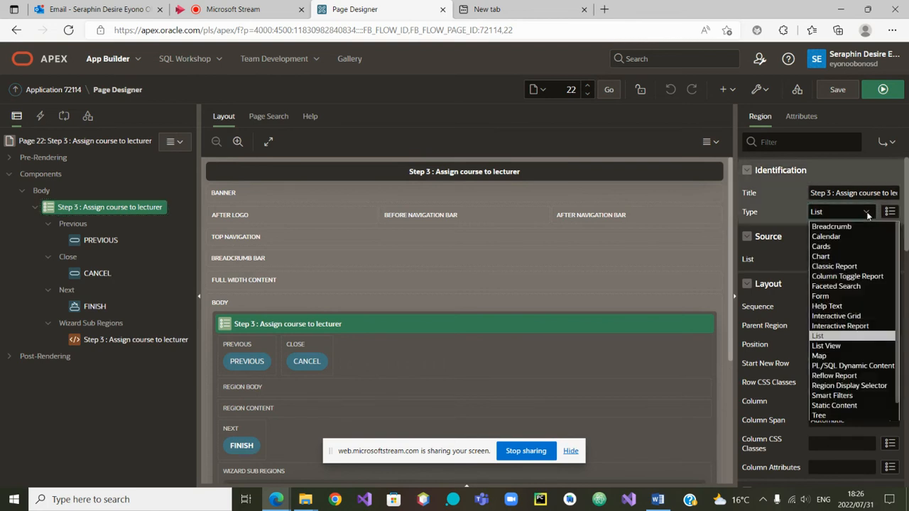
pyautogui.moveTo(840, 325)
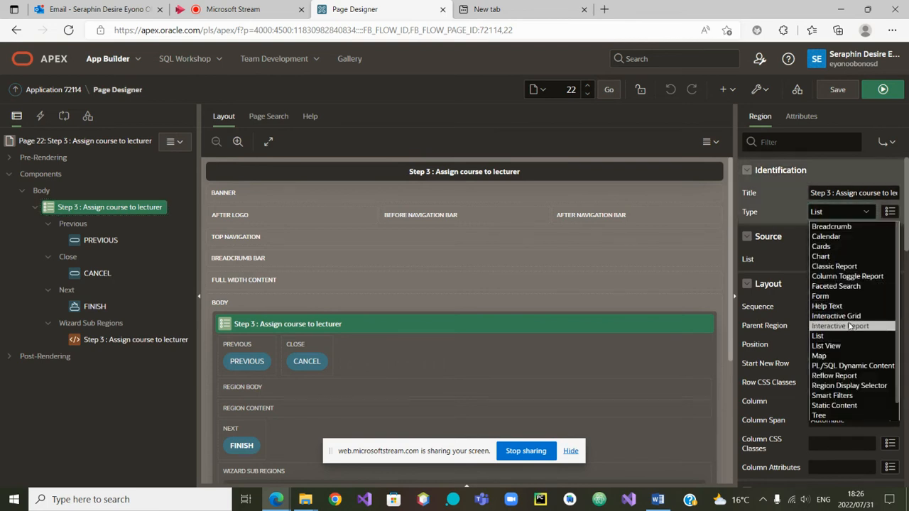
pyautogui.moveTo(820, 296)
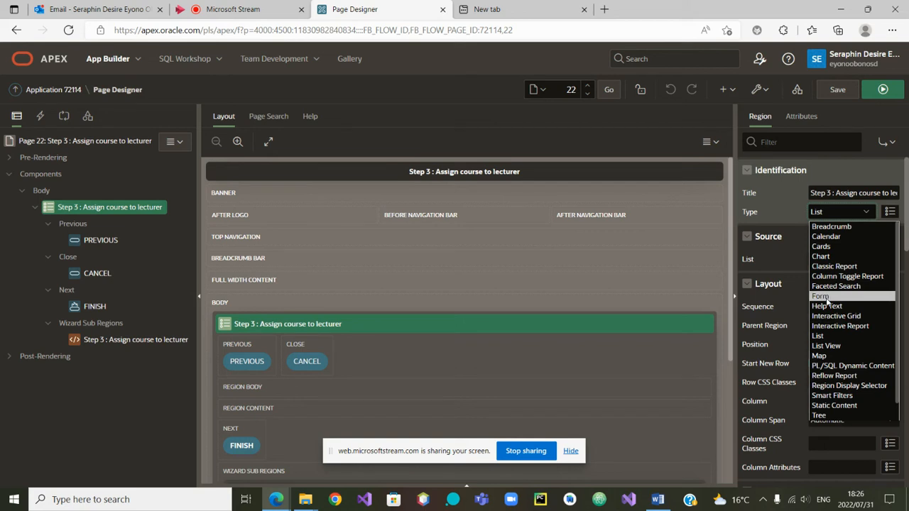
pyautogui.click(819, 296)
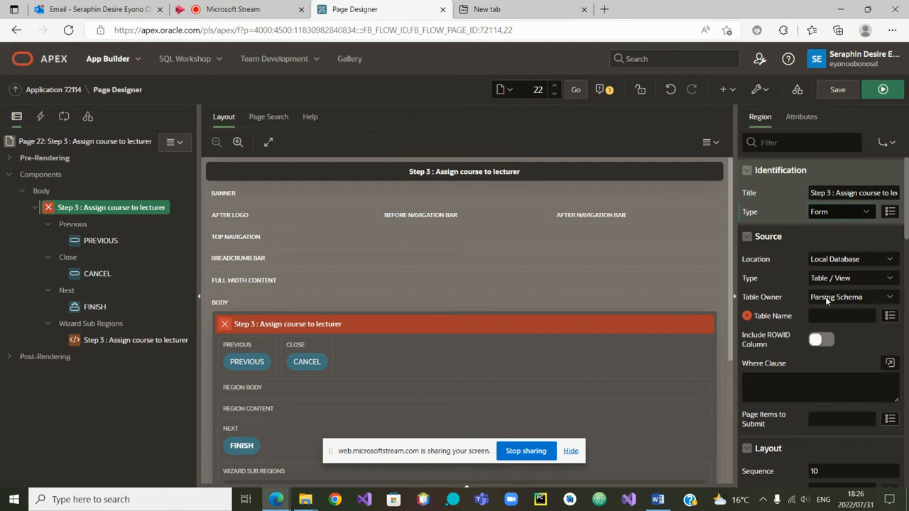
pyautogui.moveTo(894, 305)
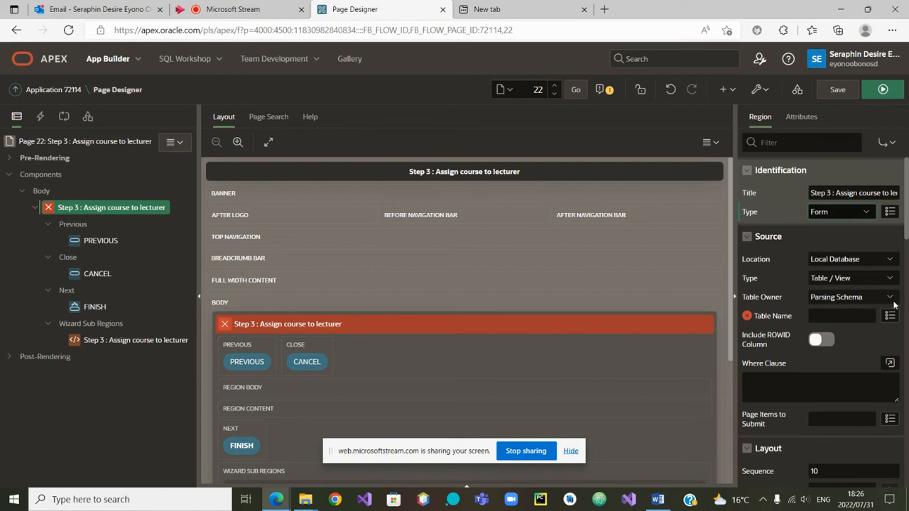
pyautogui.click(889, 315)
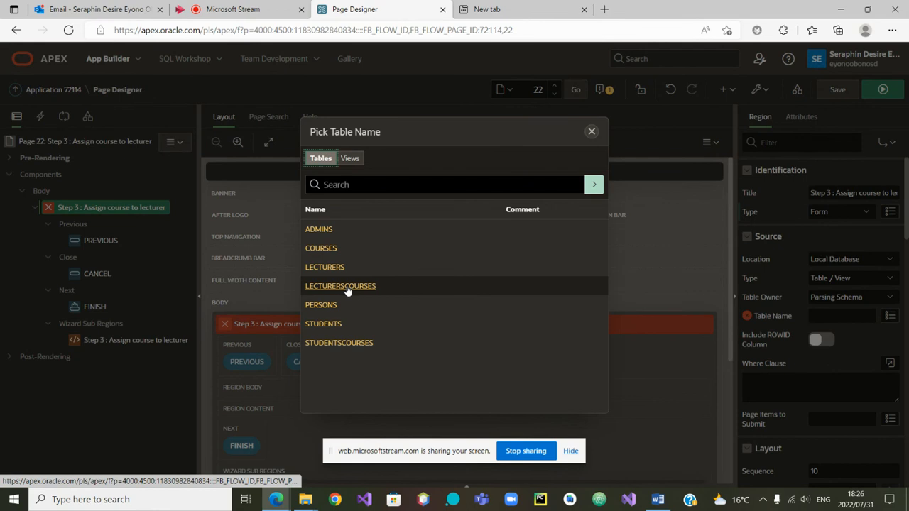
pyautogui.click(340, 286)
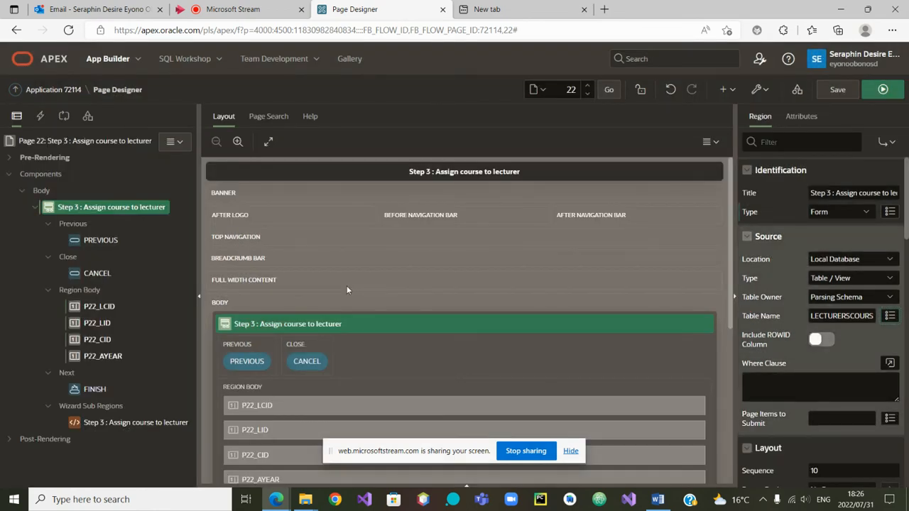
pyautogui.moveTo(59, 329)
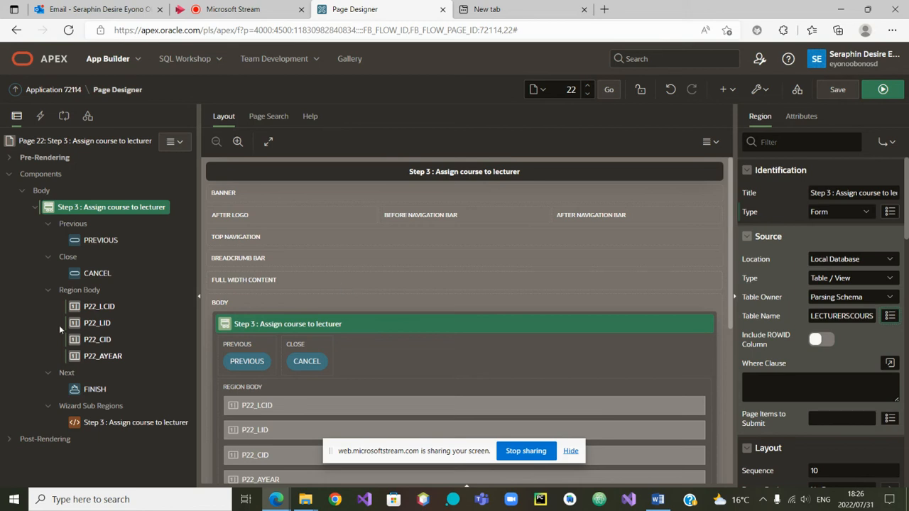
pyautogui.moveTo(101, 317)
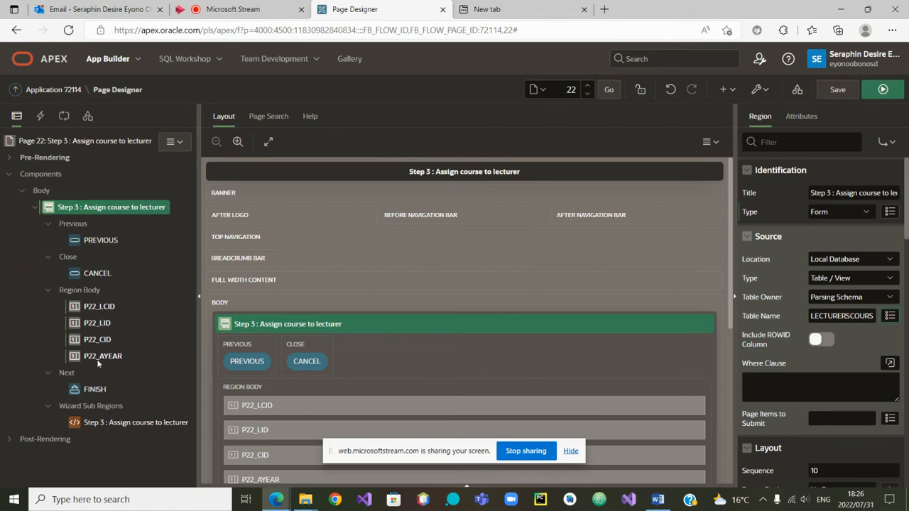
pyautogui.moveTo(149, 385)
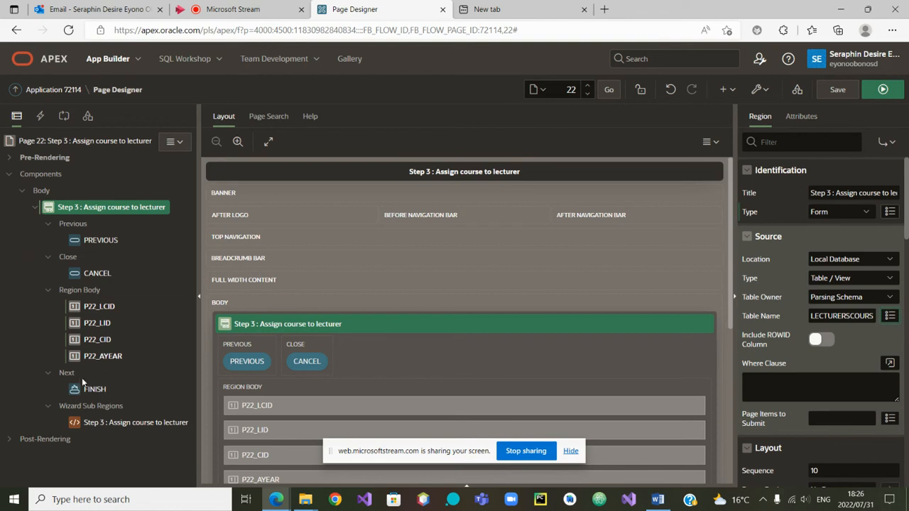
# Create a new After Submit process 'New' of type Execute Code on page 22
pyautogui.click(95, 389)
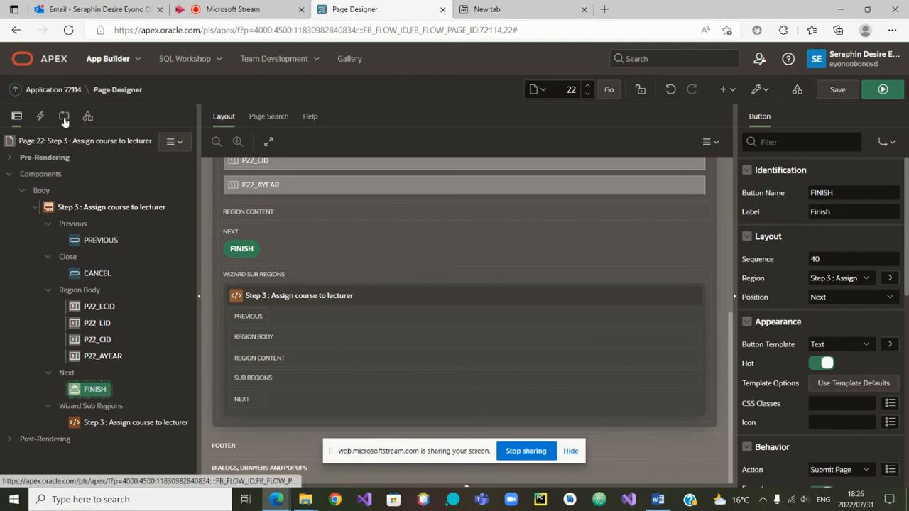
pyautogui.click(64, 116)
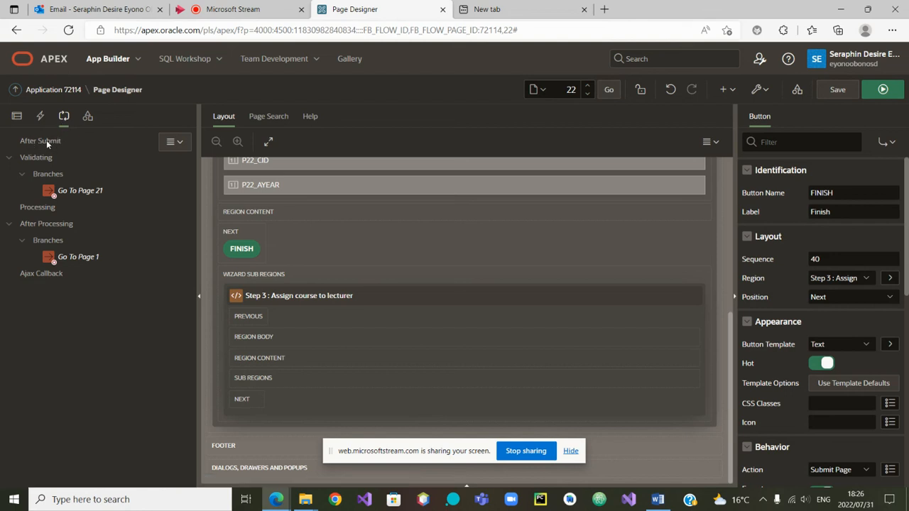
pyautogui.rightClick(40, 140)
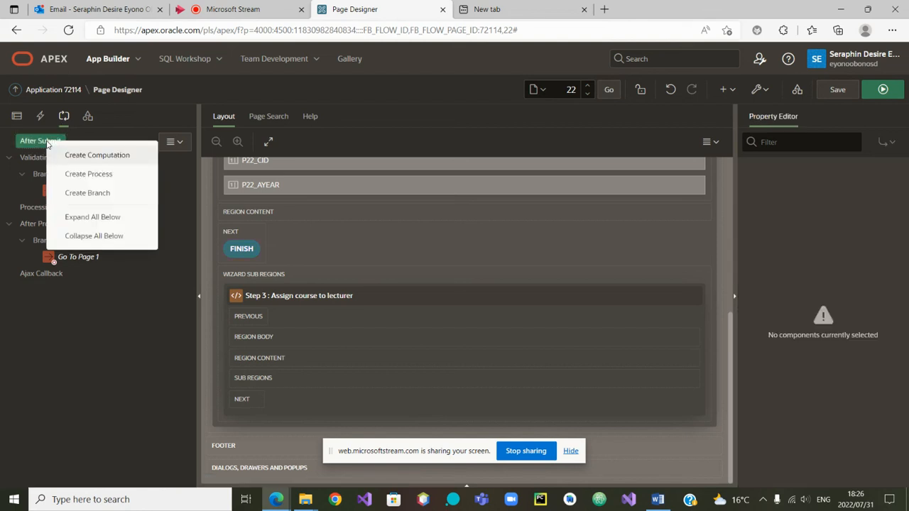
pyautogui.click(88, 173)
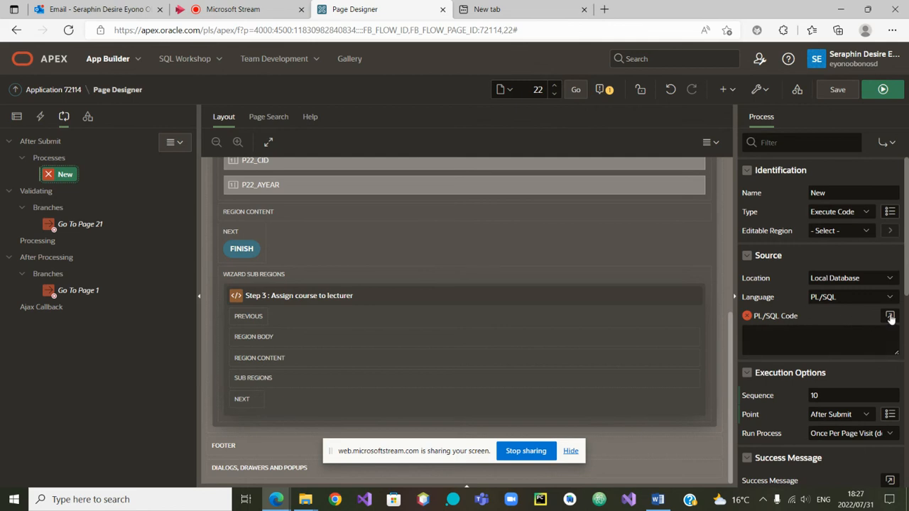
# Open process New's empty code editor and copy the LECTURERSCOURSES insert block from Word
pyautogui.click(890, 315)
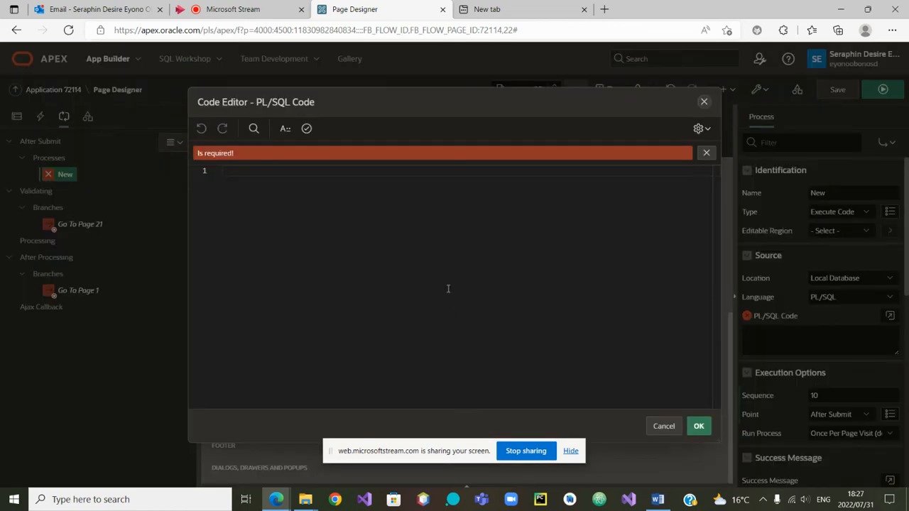
pyautogui.click(656, 499)
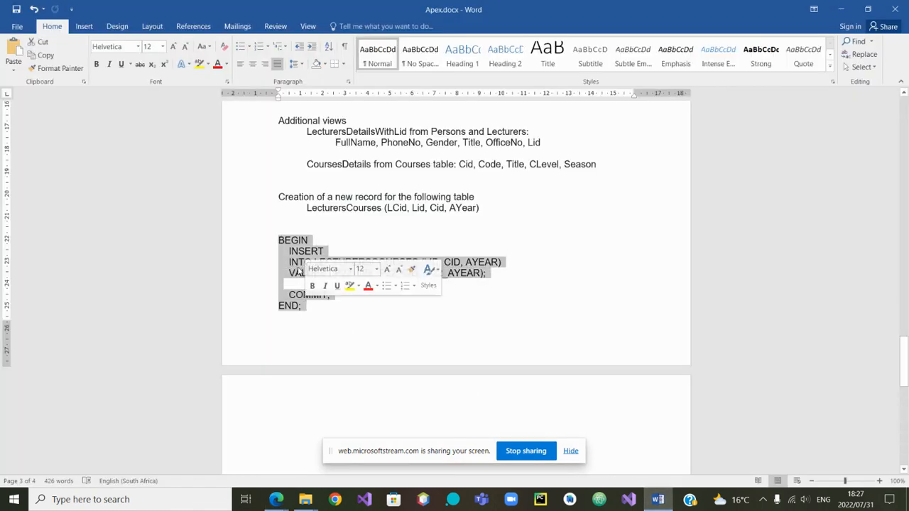
pyautogui.rightClick(320, 273)
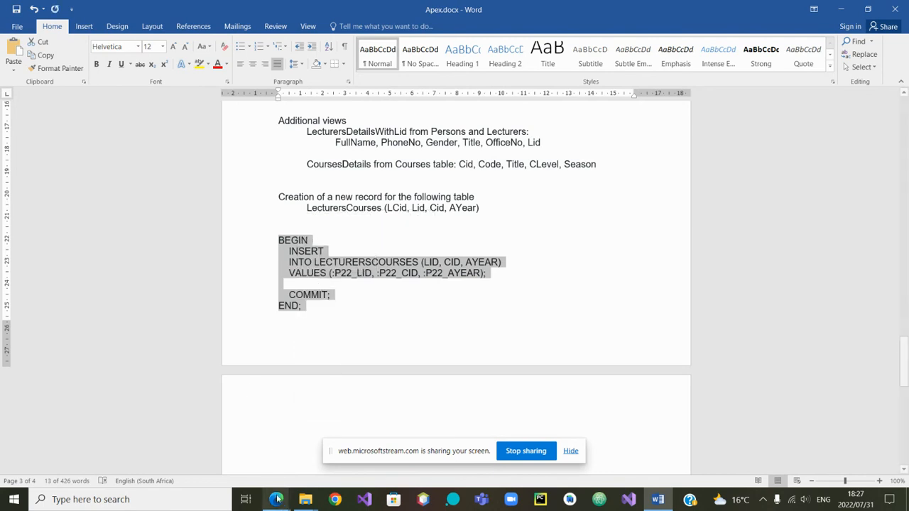
pyautogui.moveTo(275, 499)
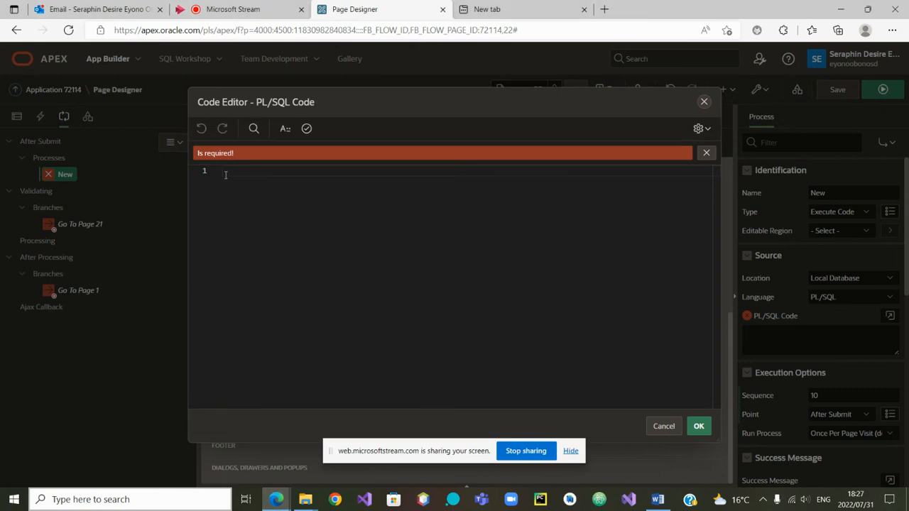
# Paste the LECTURERSCOURSES insert block into process New, validate it, and accept
pyautogui.rightClick(227, 176)
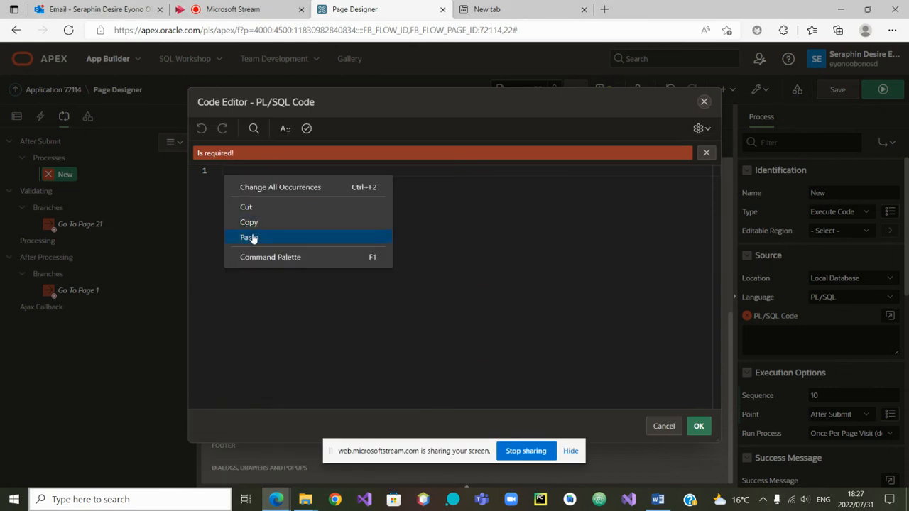
pyautogui.click(249, 238)
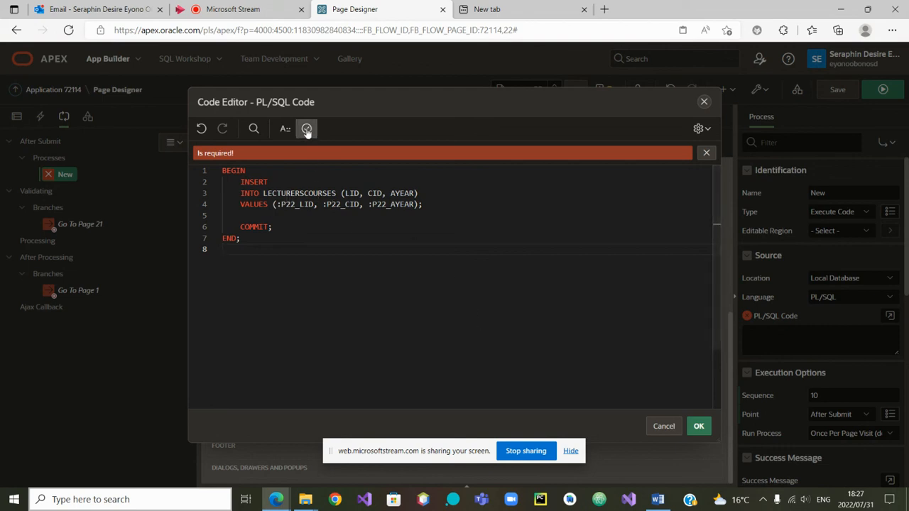
pyautogui.click(306, 128)
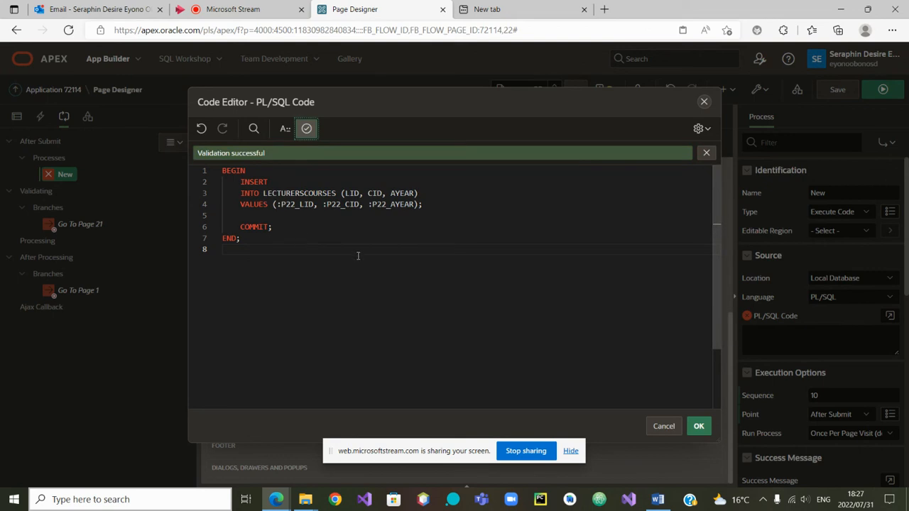
pyautogui.moveTo(641, 306)
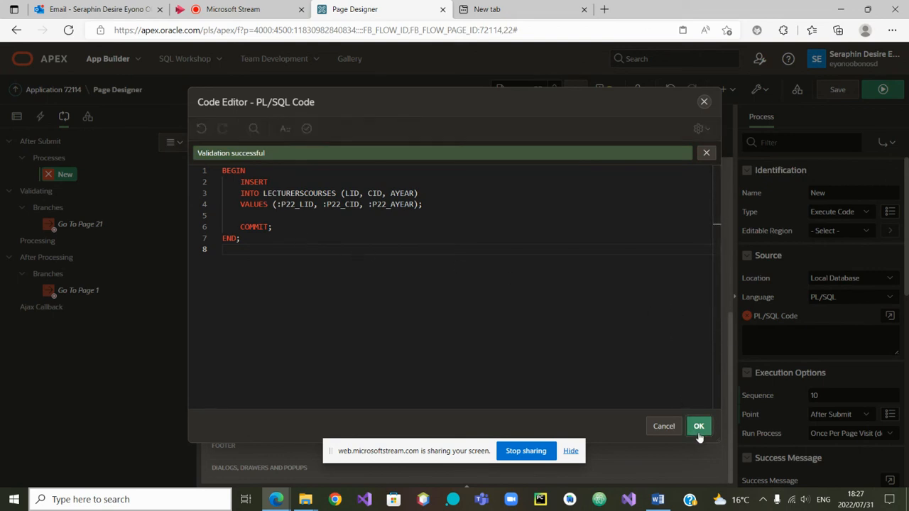
pyautogui.click(698, 426)
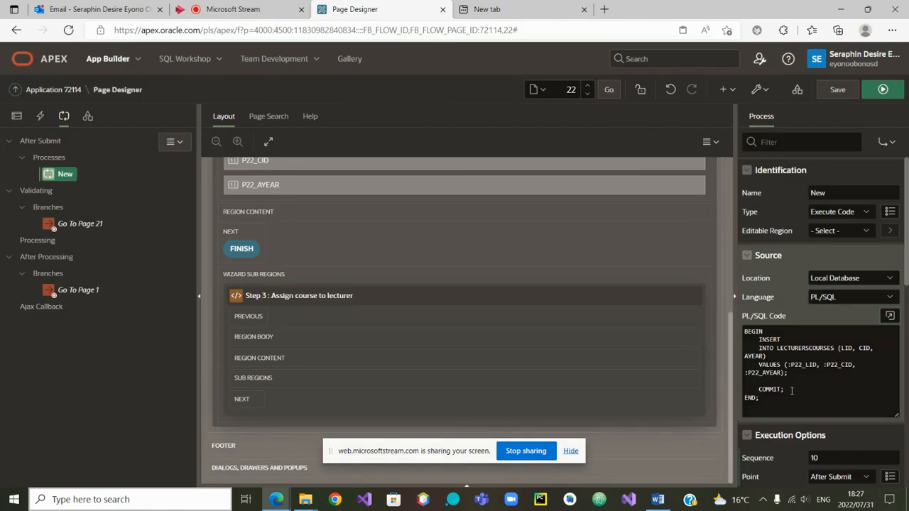
# Enter the success message 'Courses successfully assigned' for process New and save page 22
pyautogui.scroll(-3)
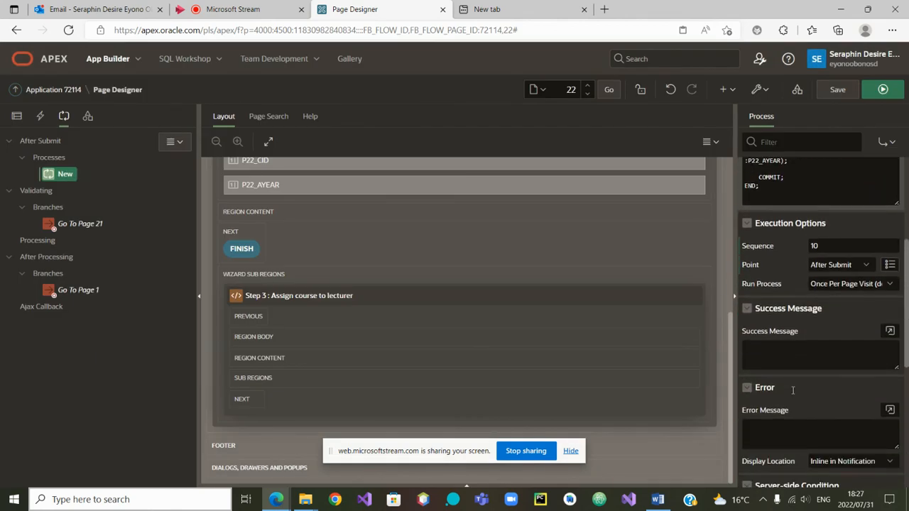
pyautogui.click(816, 352)
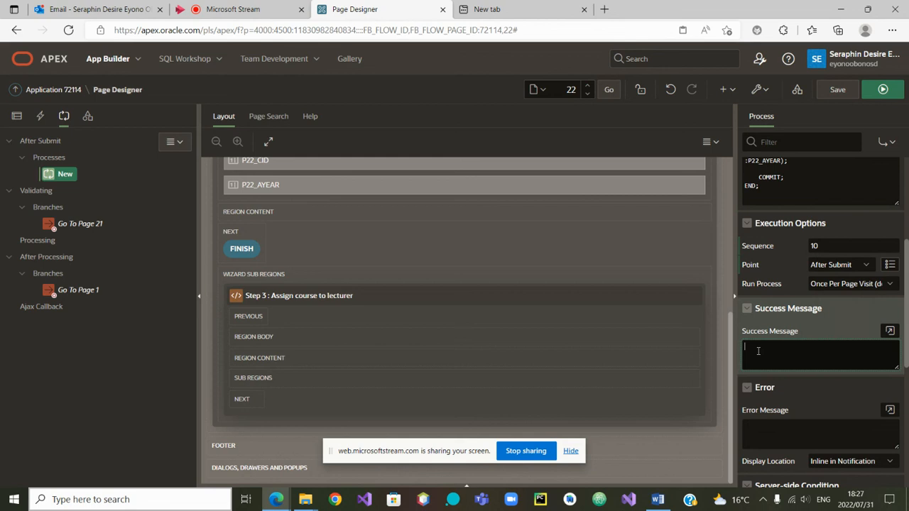
pyautogui.write('Rec')
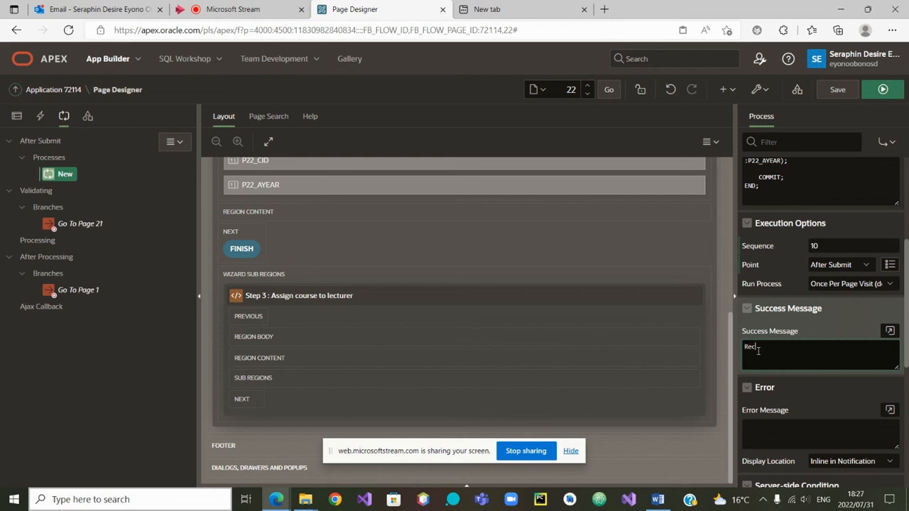
pyautogui.write('ord')
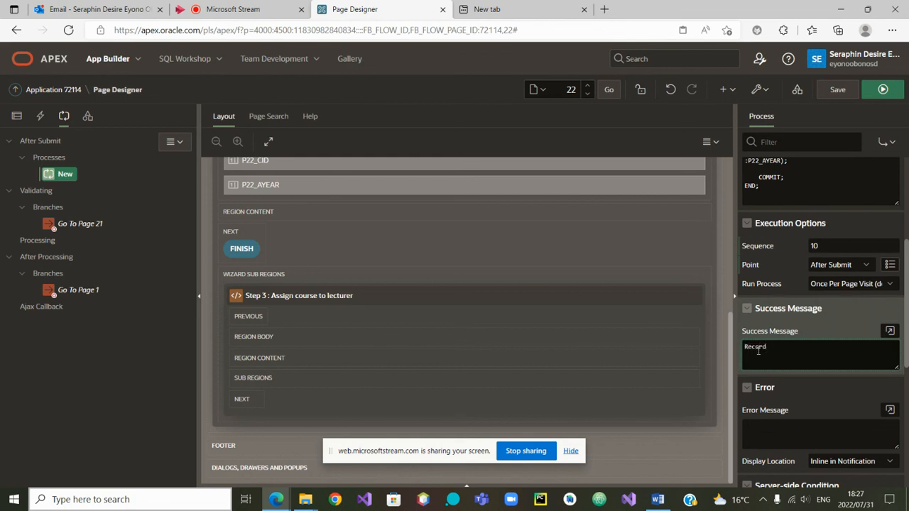
pyautogui.write('ass')
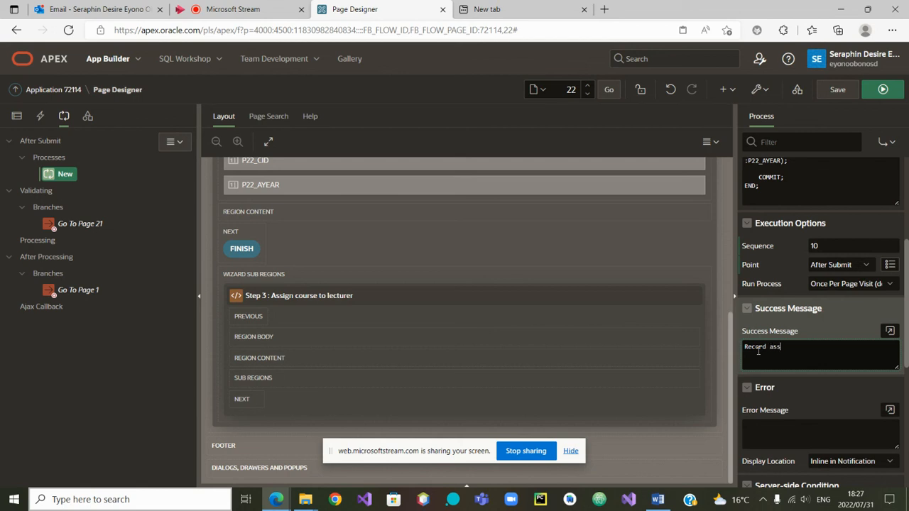
pyautogui.write('ign')
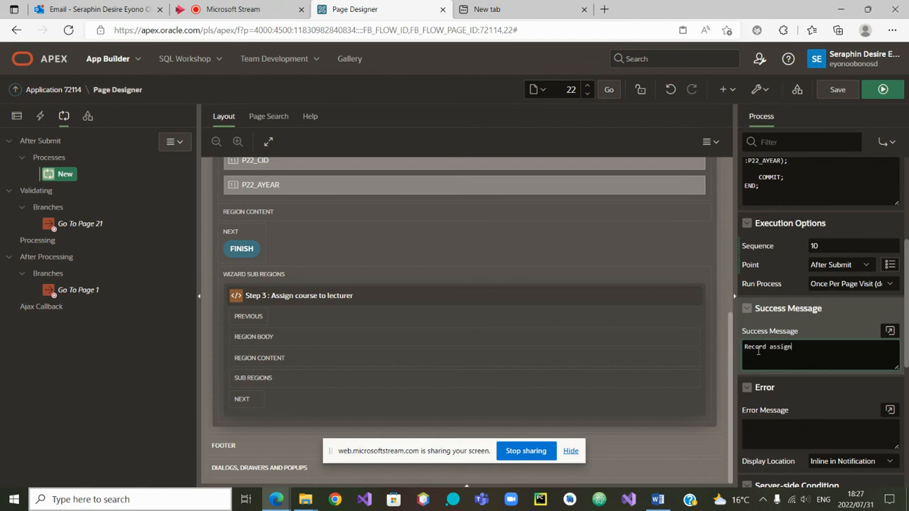
pyautogui.write('ed')
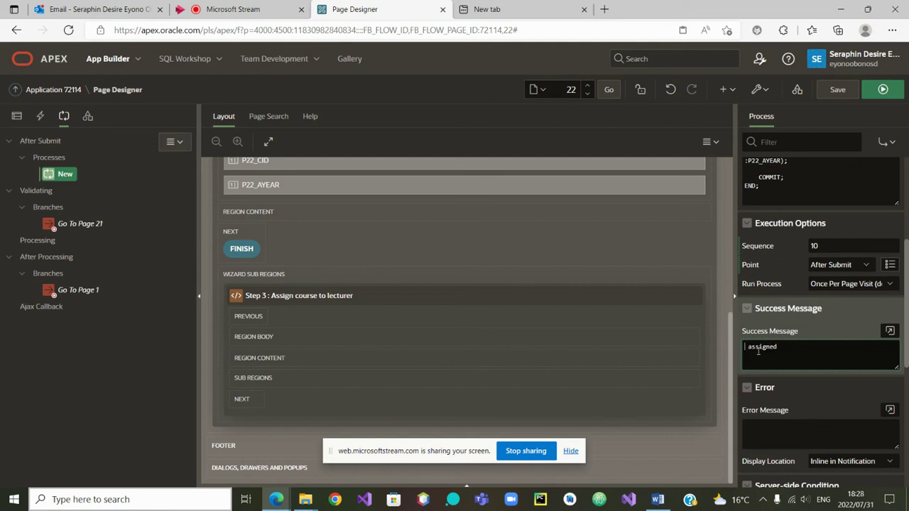
pyautogui.write('Cours')
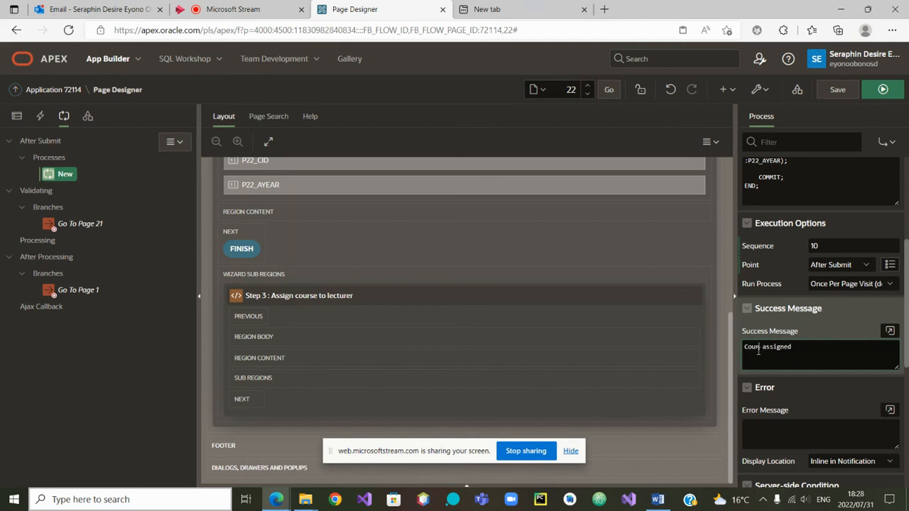
pyautogui.write('Courses succes')
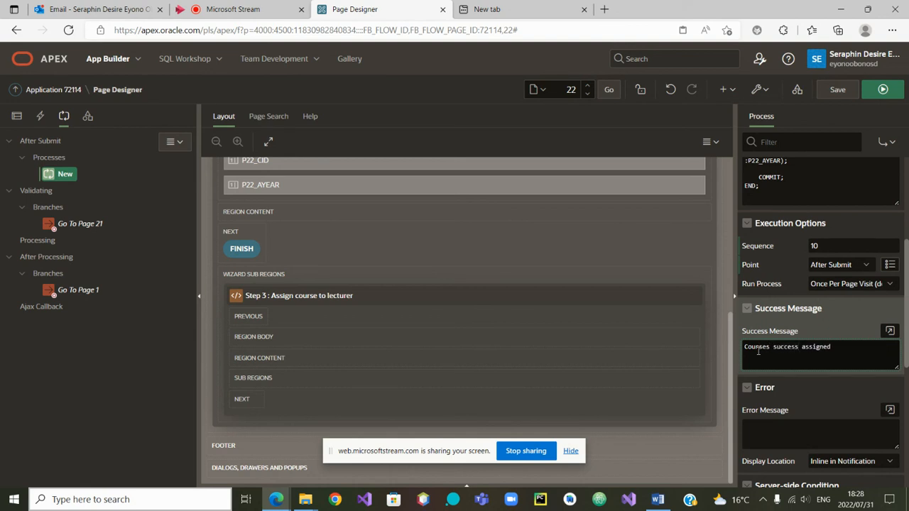
pyautogui.write('successfully')
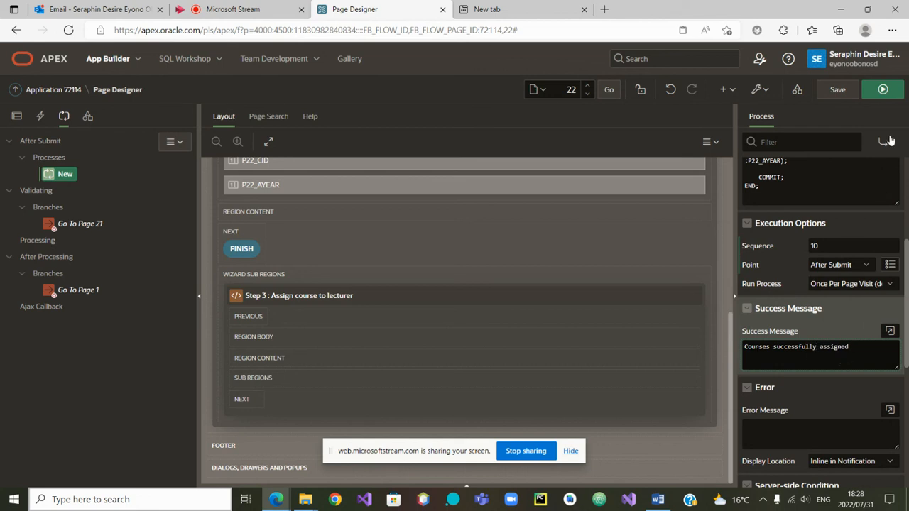
pyautogui.click(837, 89)
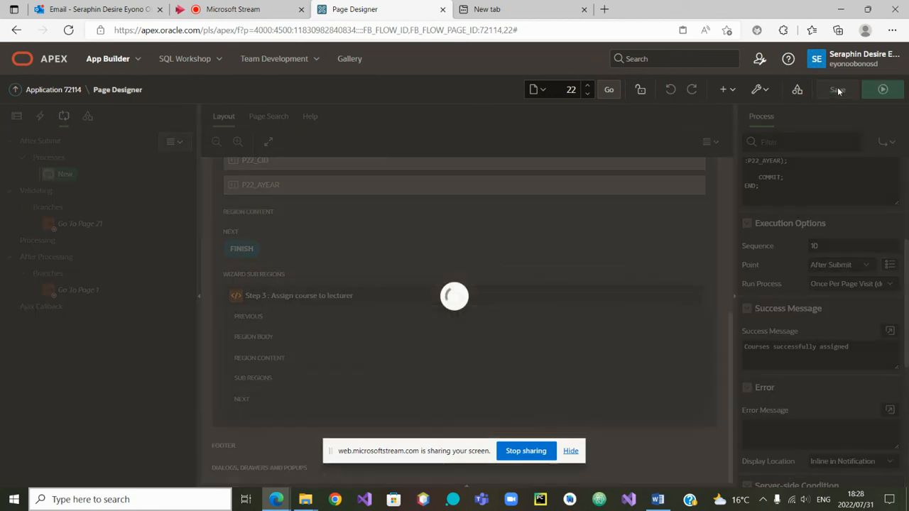
pyautogui.click(836, 89)
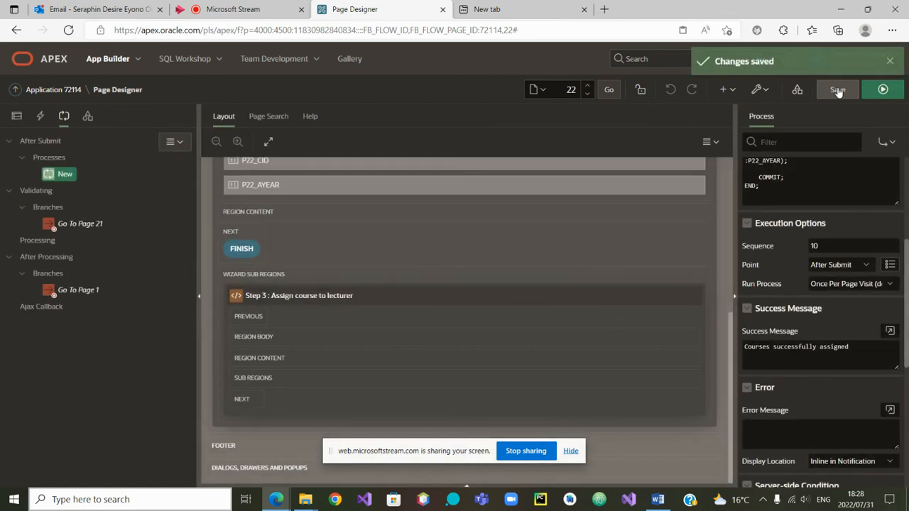